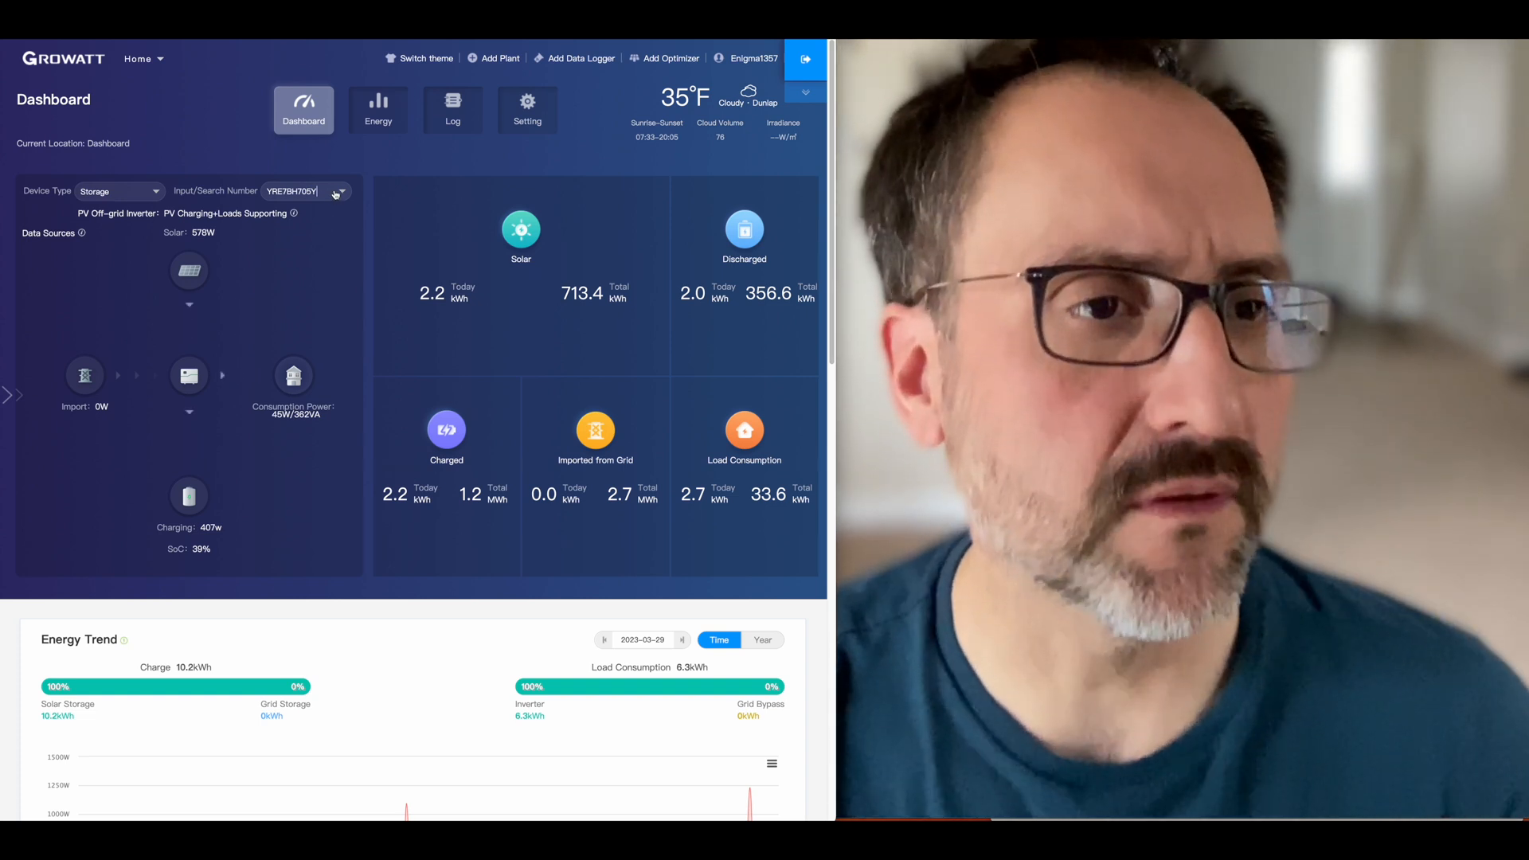
Browse the inverter list and scroll the dashboard without switching units.
{"action": "left_click", "coordinate": [340, 190]}
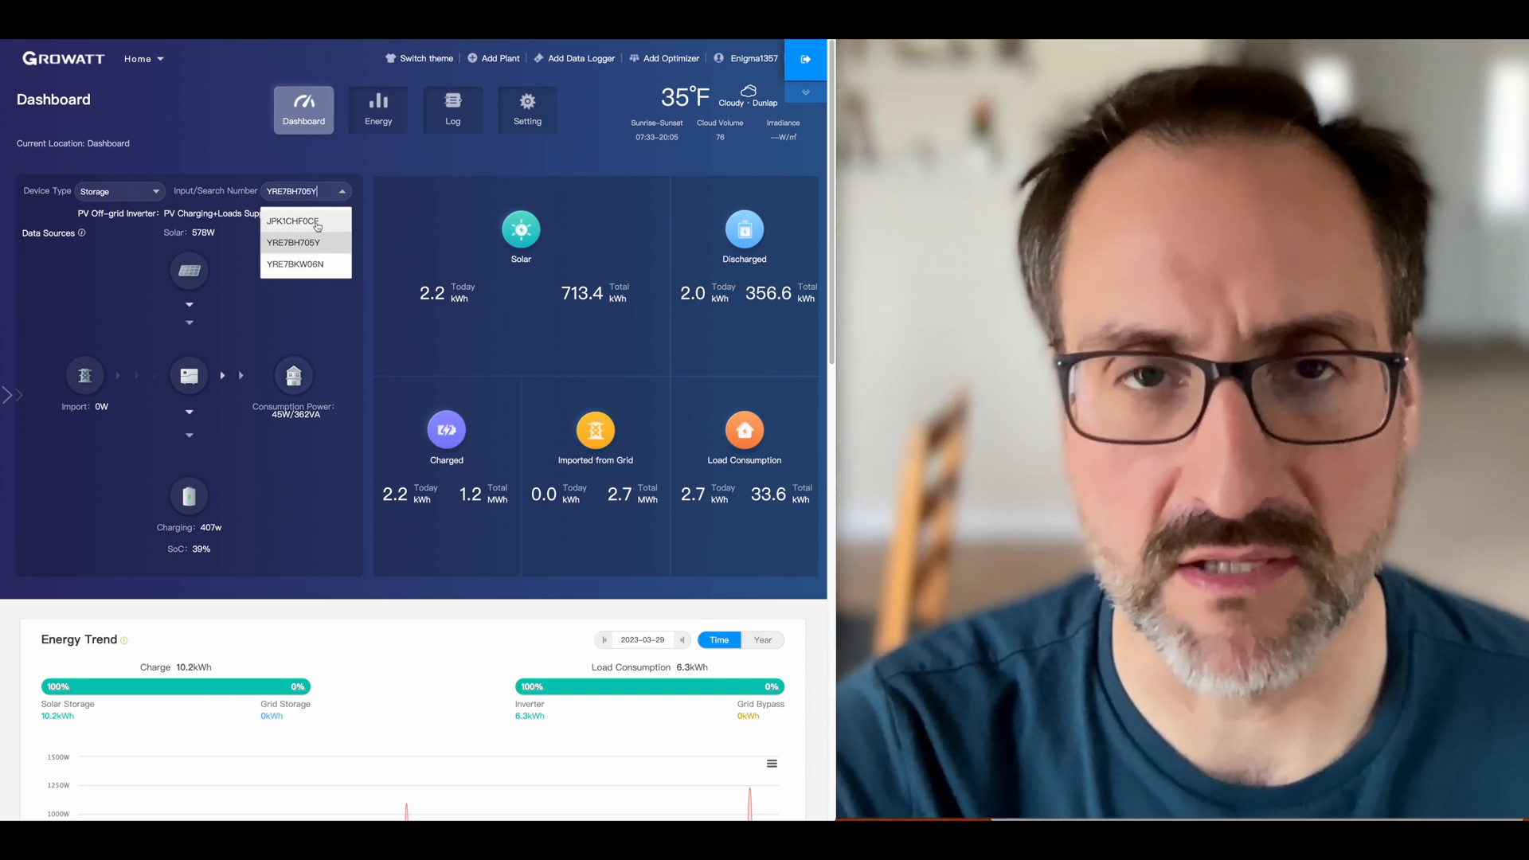
{"action": "left_click", "coordinate": [295, 243]}
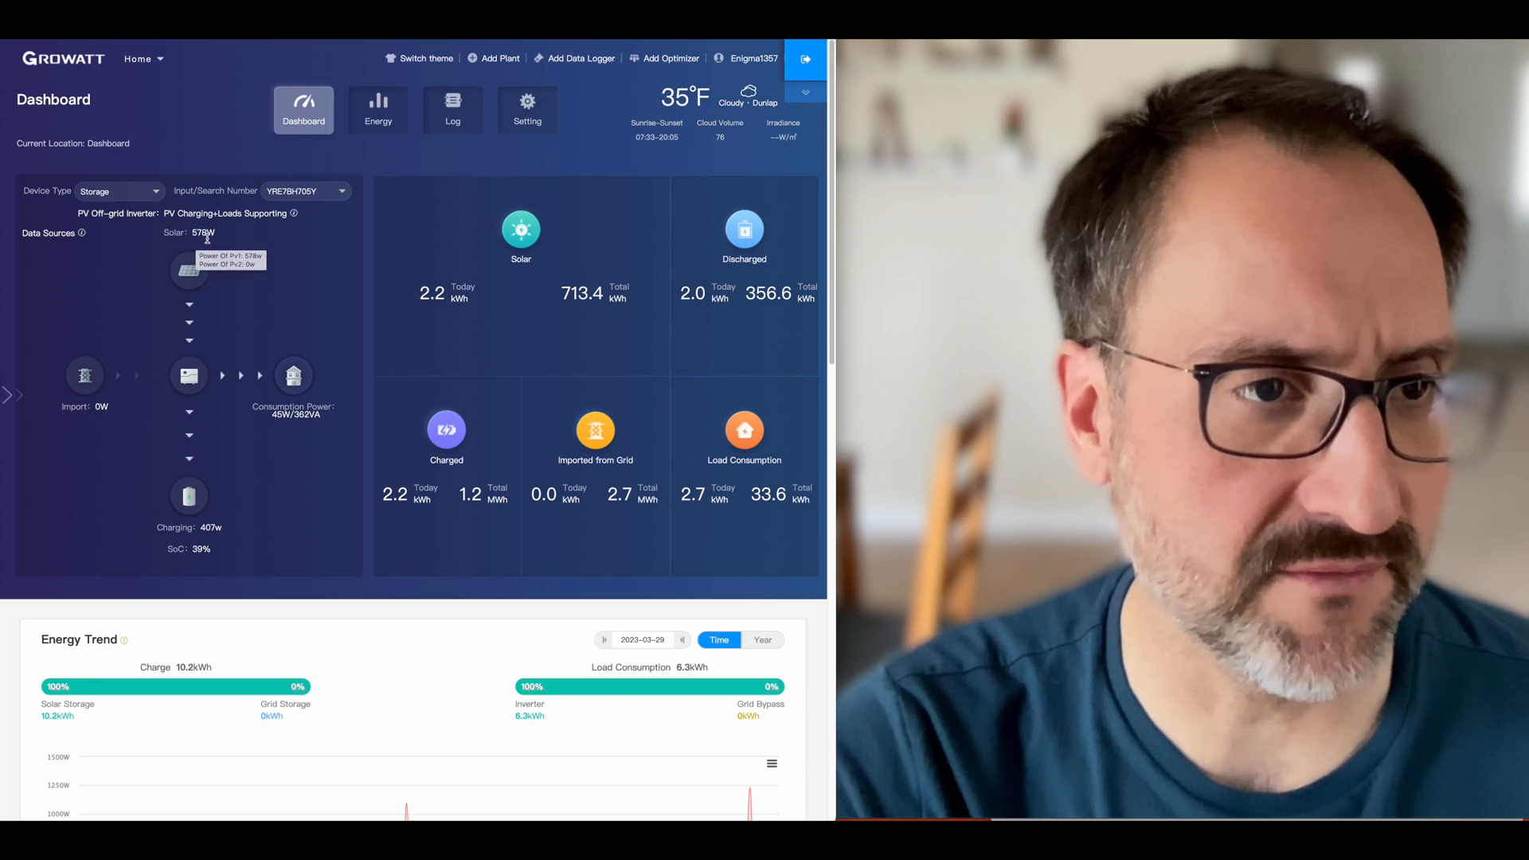
{"action": "mouse_move", "coordinate": [202, 284]}
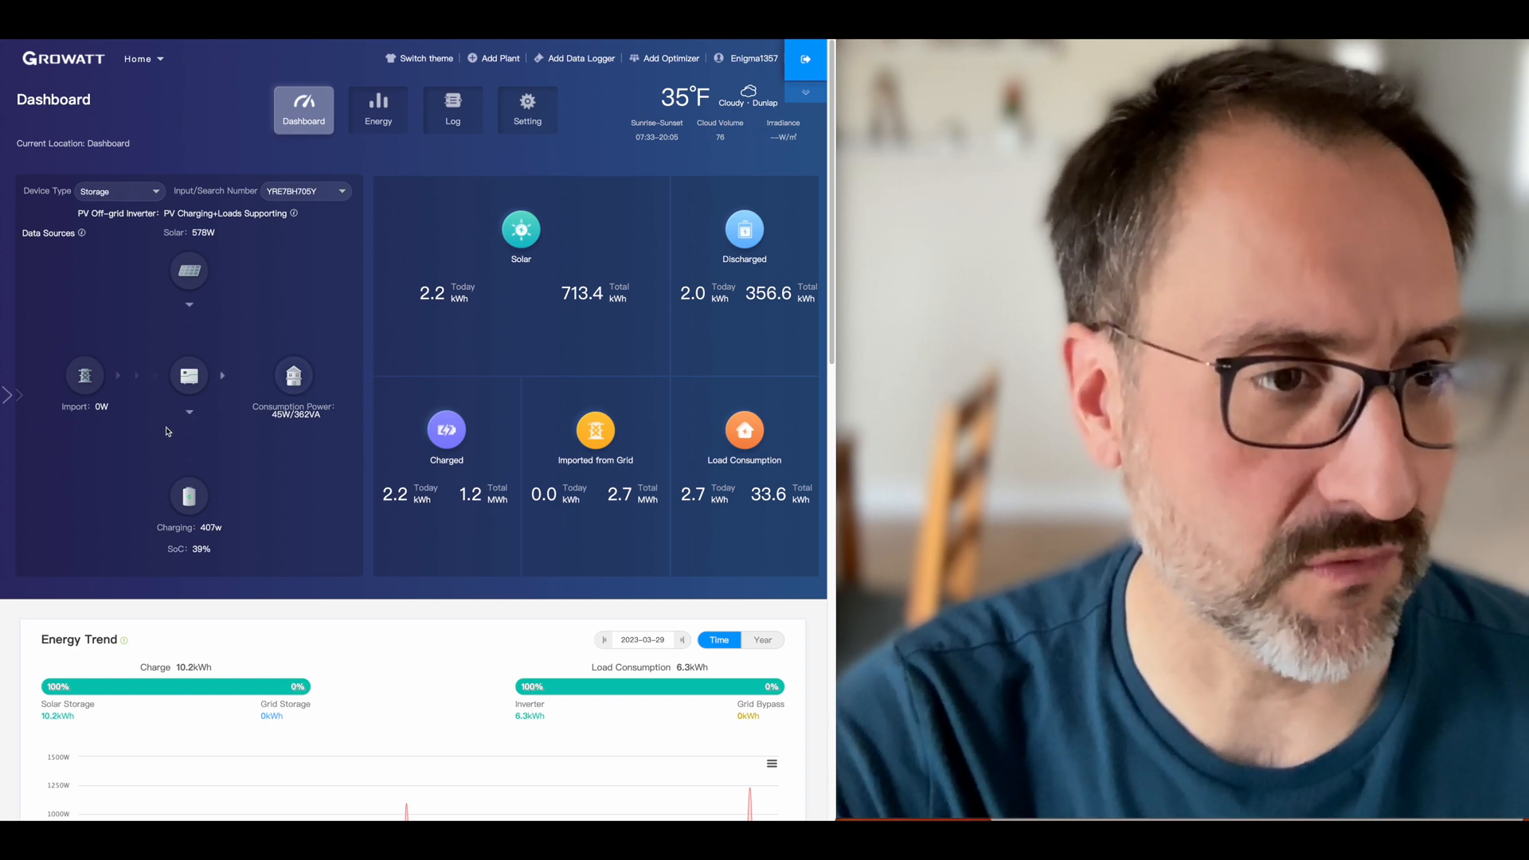
{"action": "scroll", "scroll_direction": "down", "scroll_amount": 3}
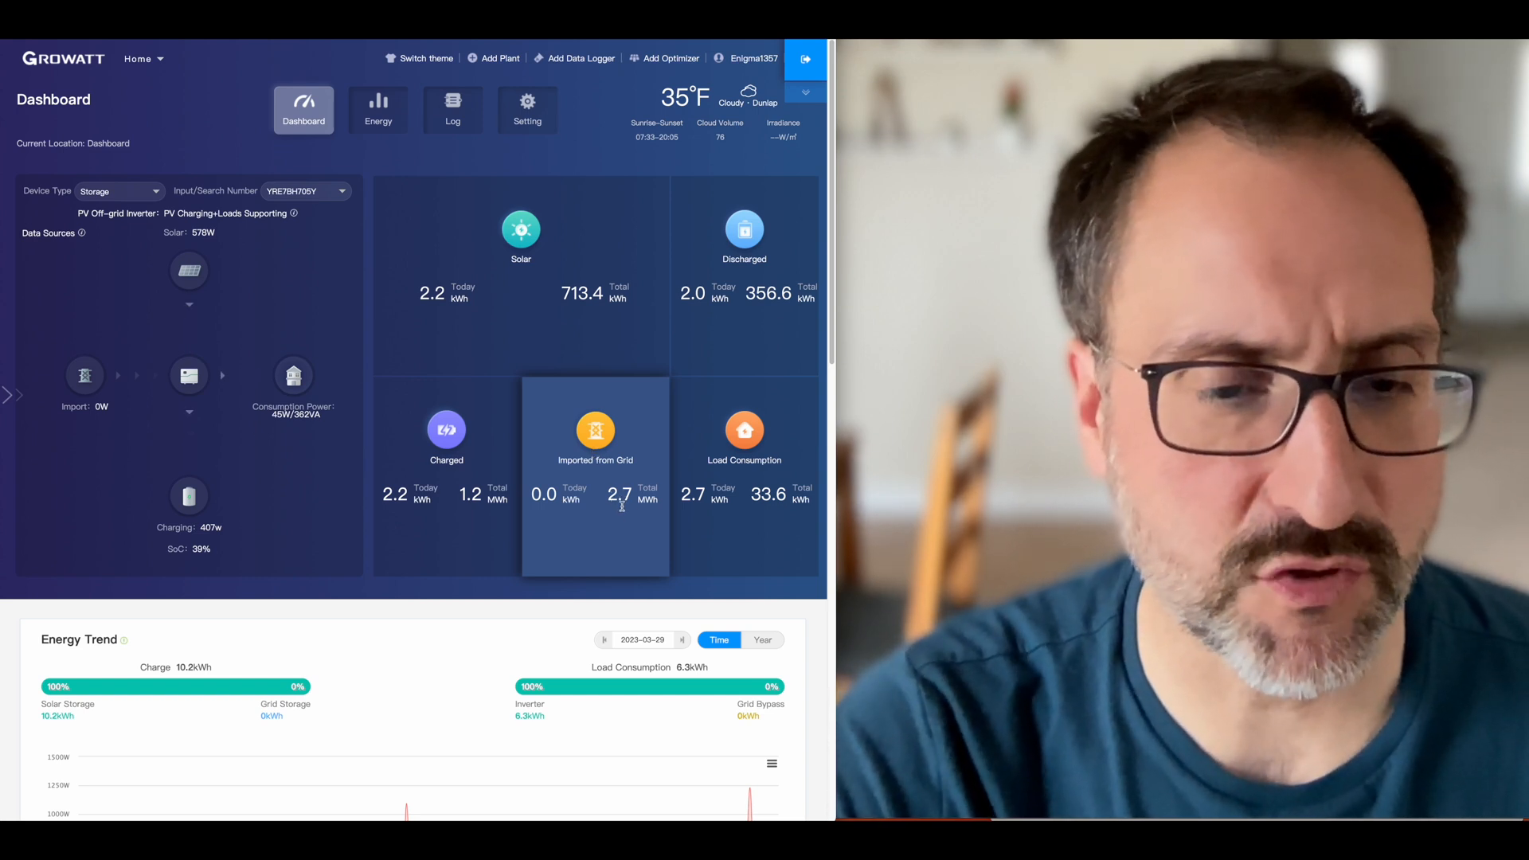
{"action": "mouse_move", "coordinate": [591, 402]}
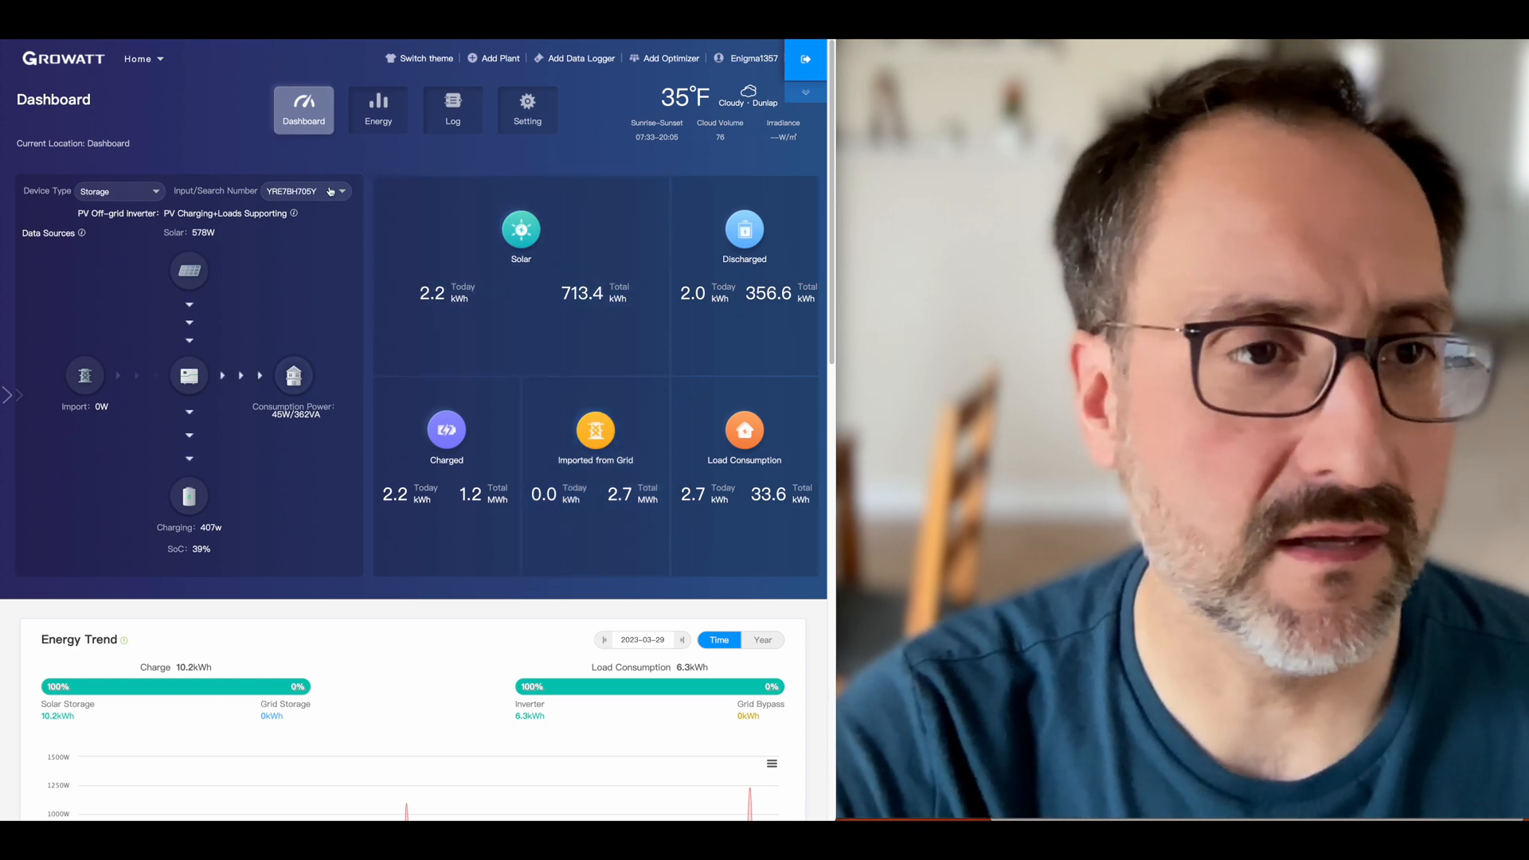
{"action": "left_click", "coordinate": [305, 191]}
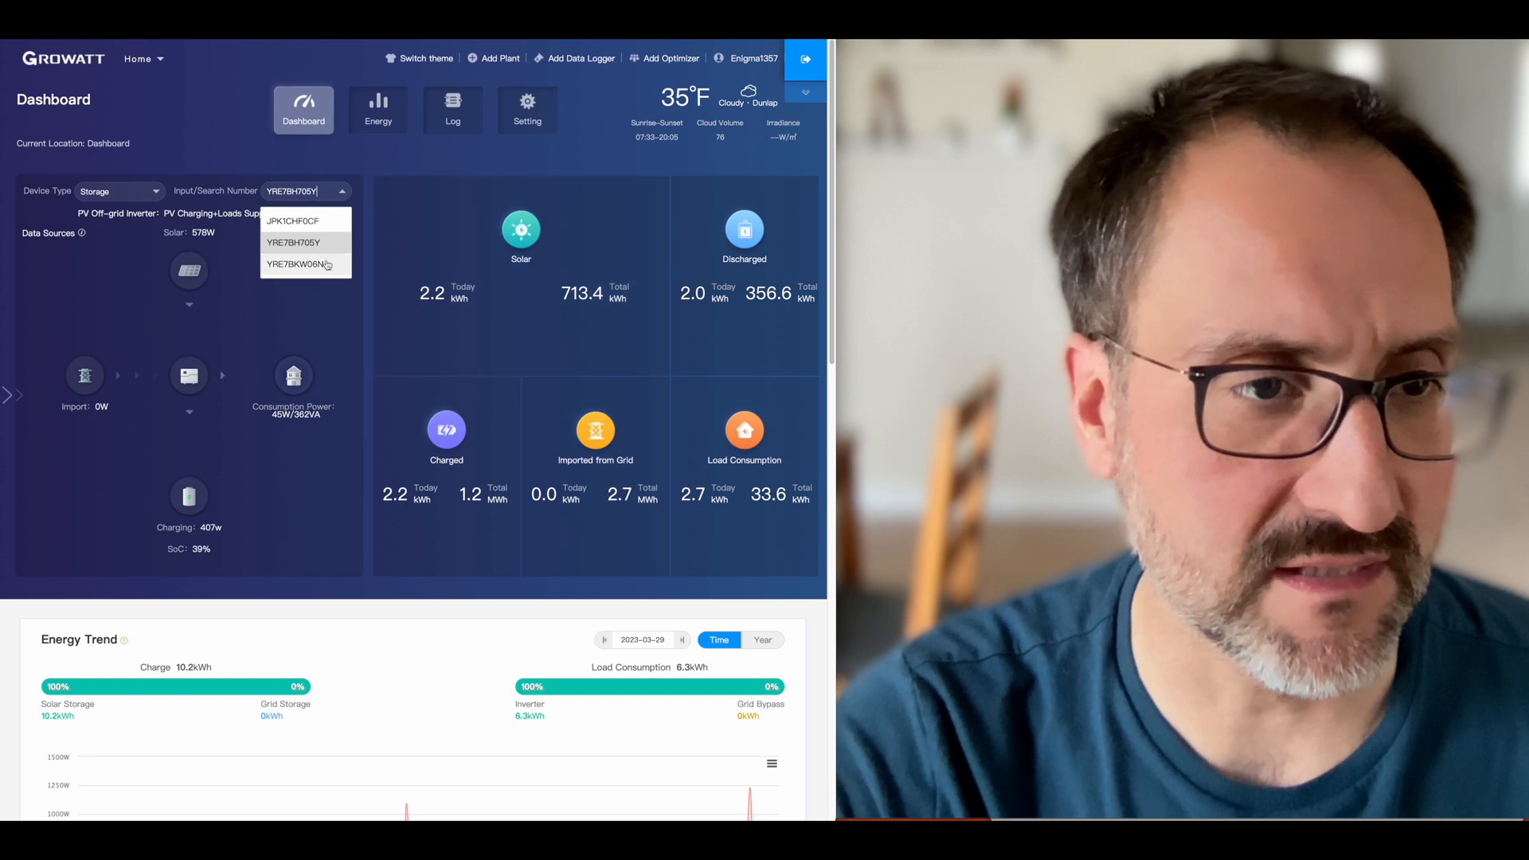
{"action": "left_click", "coordinate": [743, 449]}
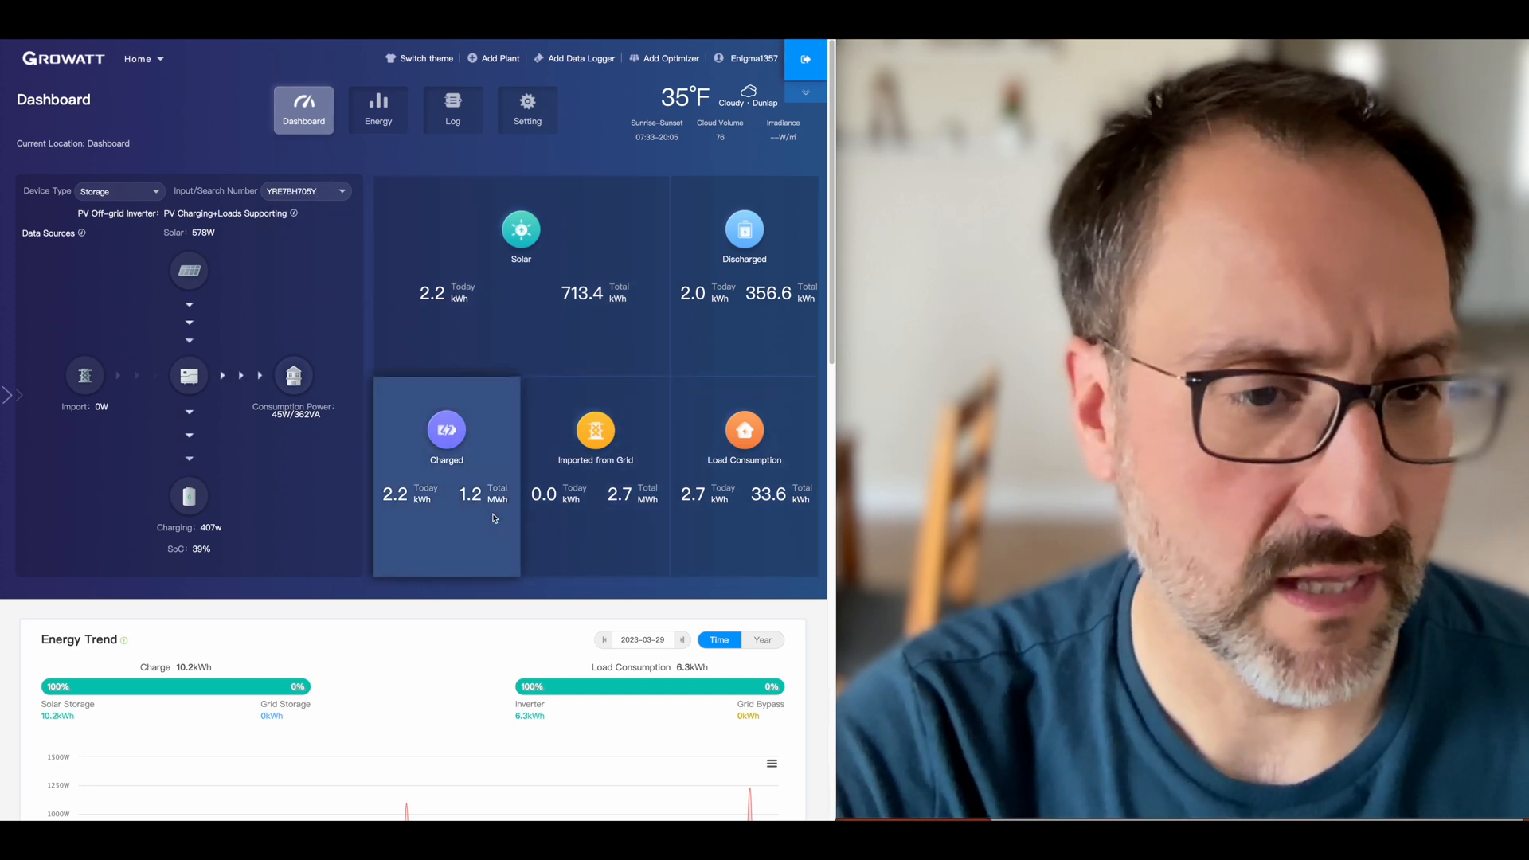
{"action": "scroll", "scroll_direction": "down", "scroll_amount": 3}
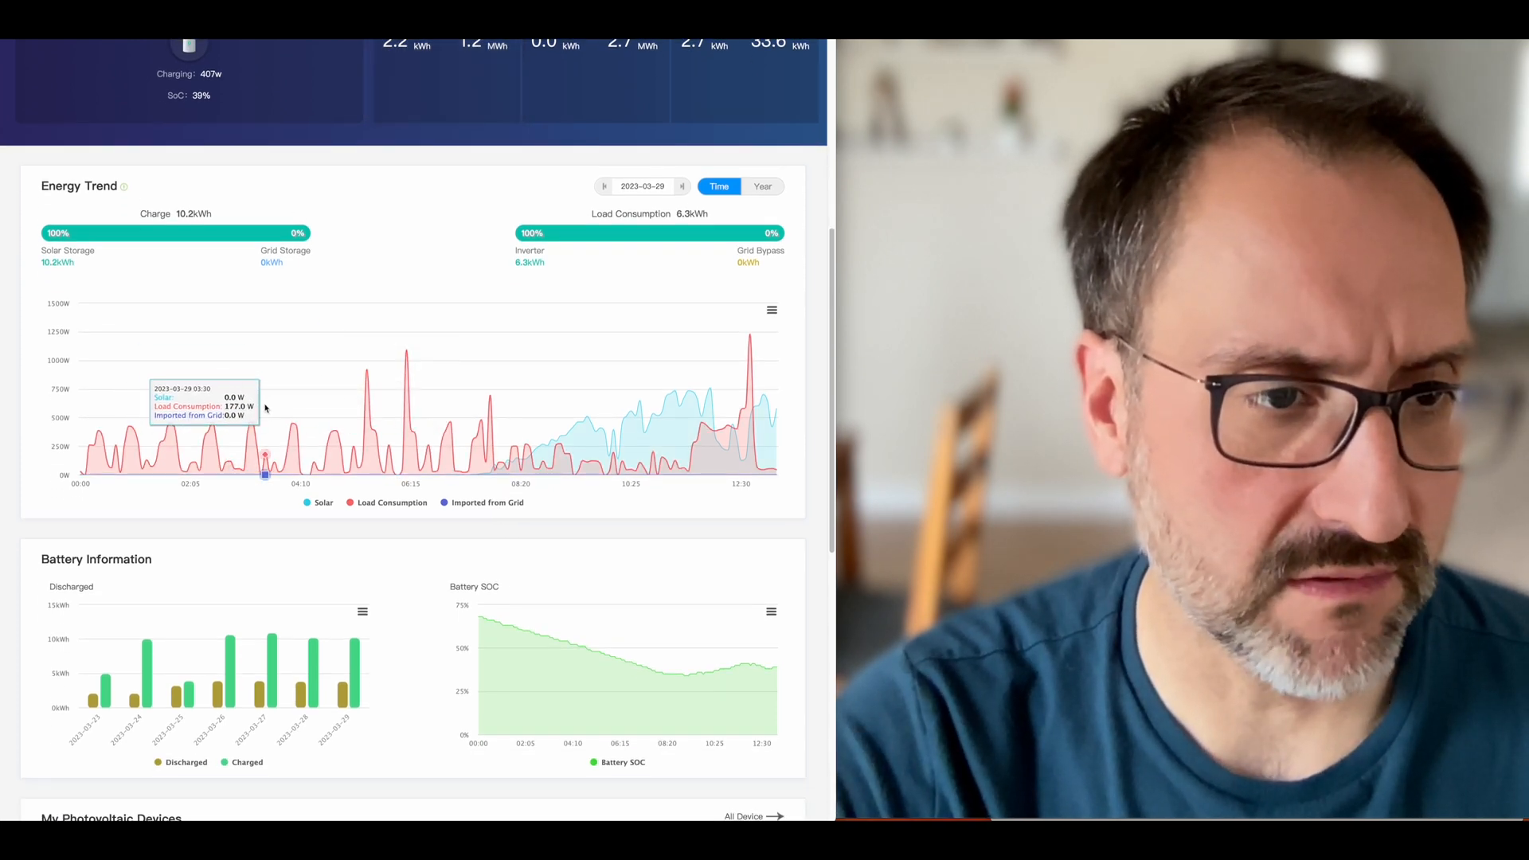
{"action": "mouse_move", "coordinate": [371, 424]}
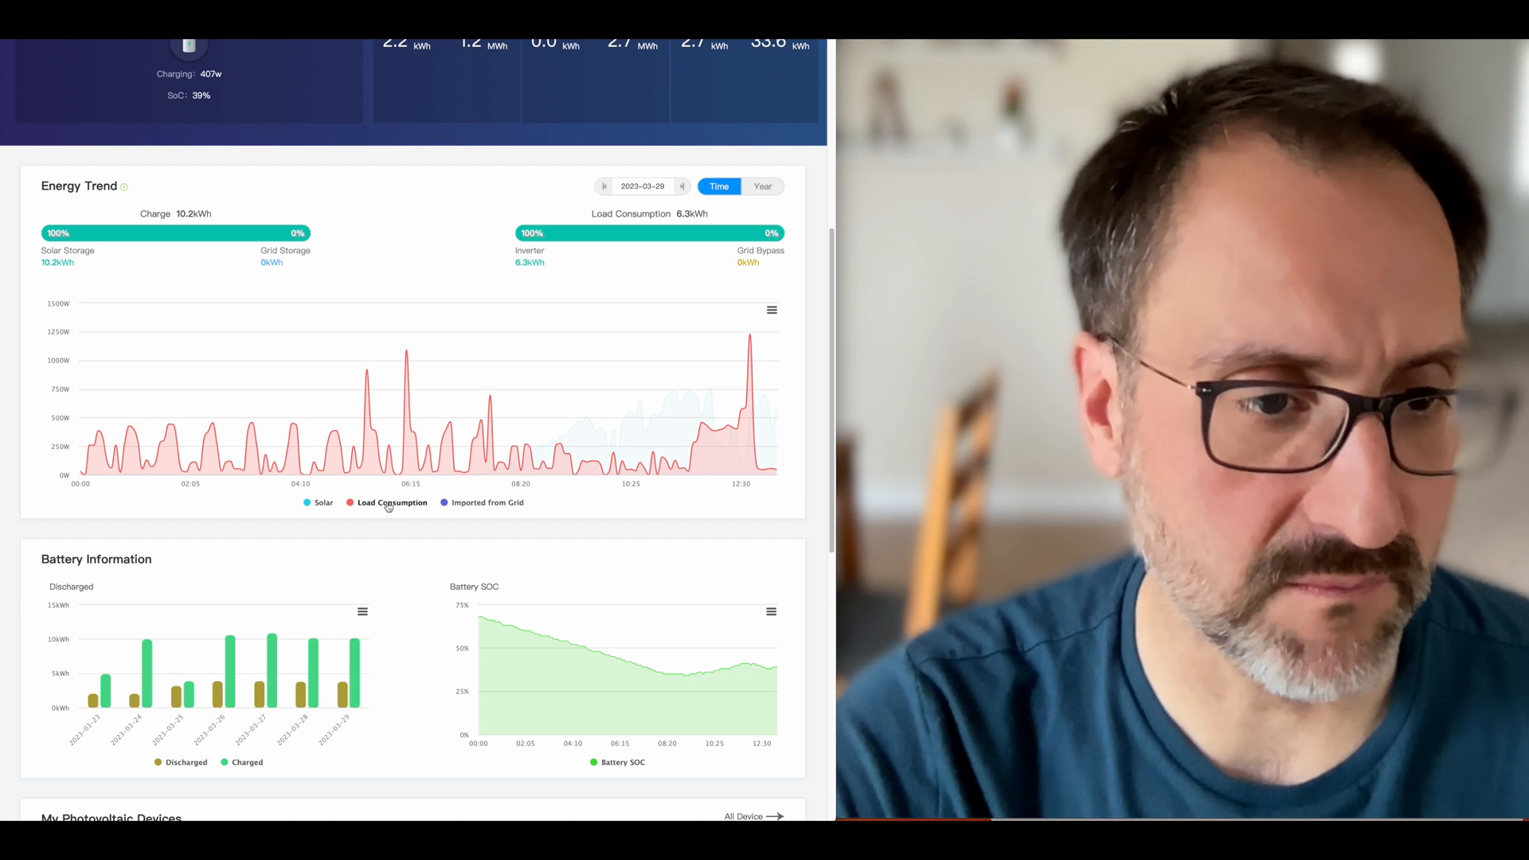
{"action": "left_click", "coordinate": [322, 502]}
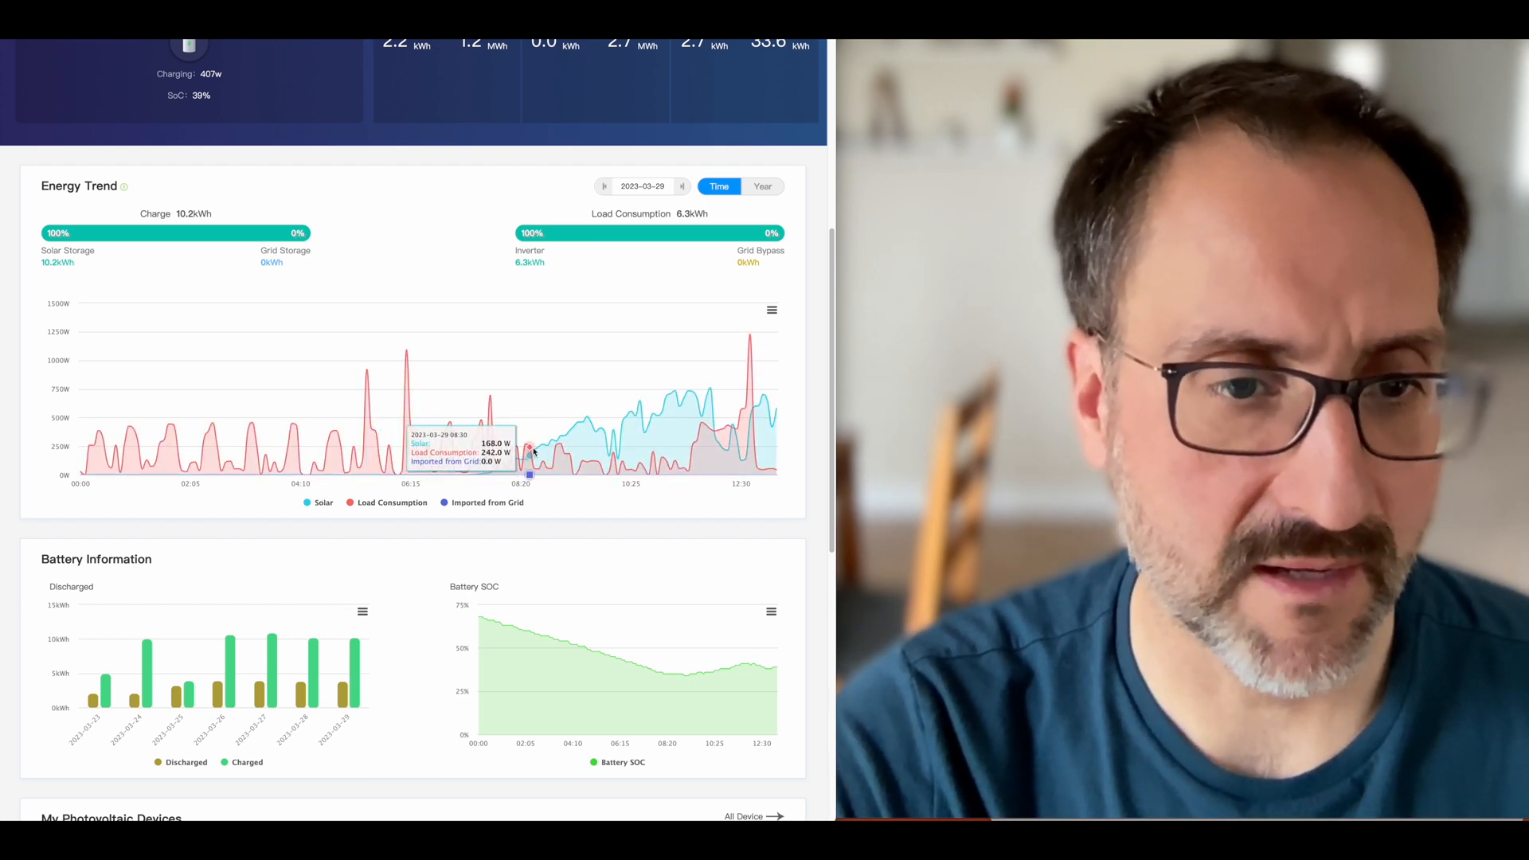
{"action": "mouse_move", "coordinate": [751, 442]}
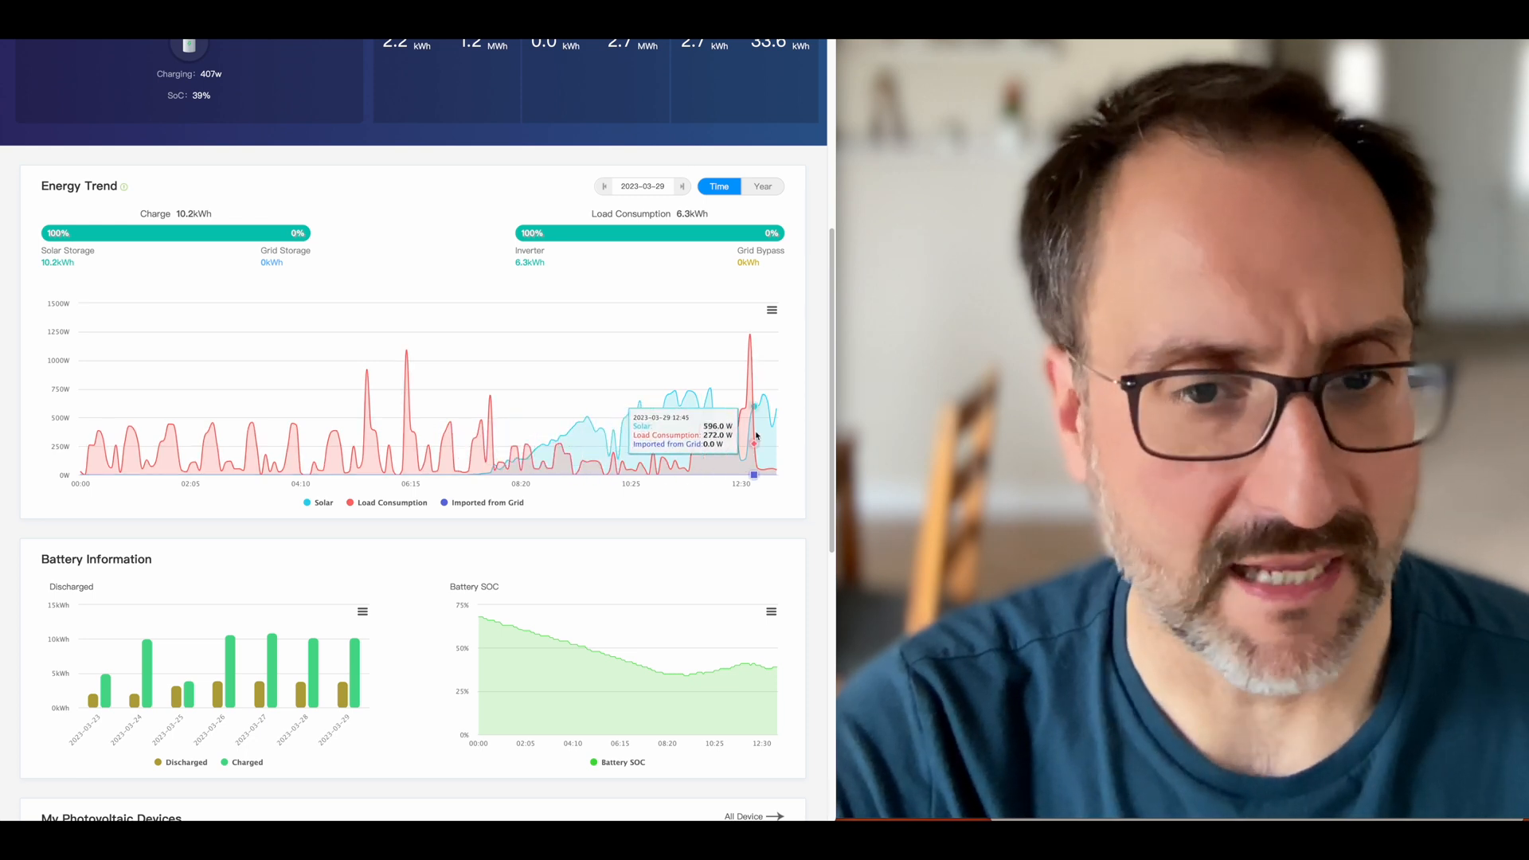
{"action": "mouse_move", "coordinate": [643, 420]}
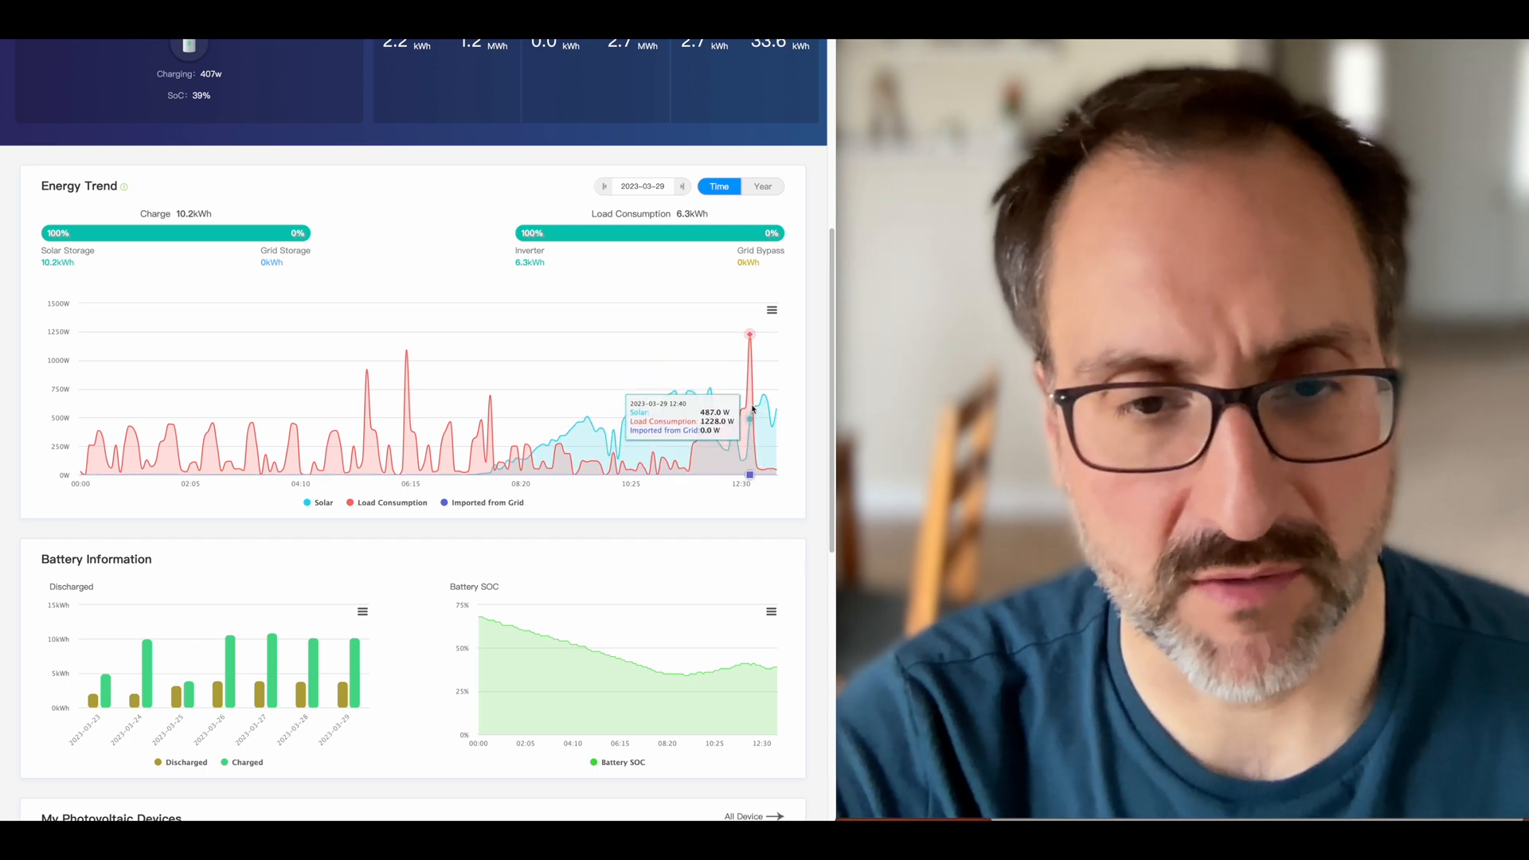
{"action": "mouse_move", "coordinate": [725, 407]}
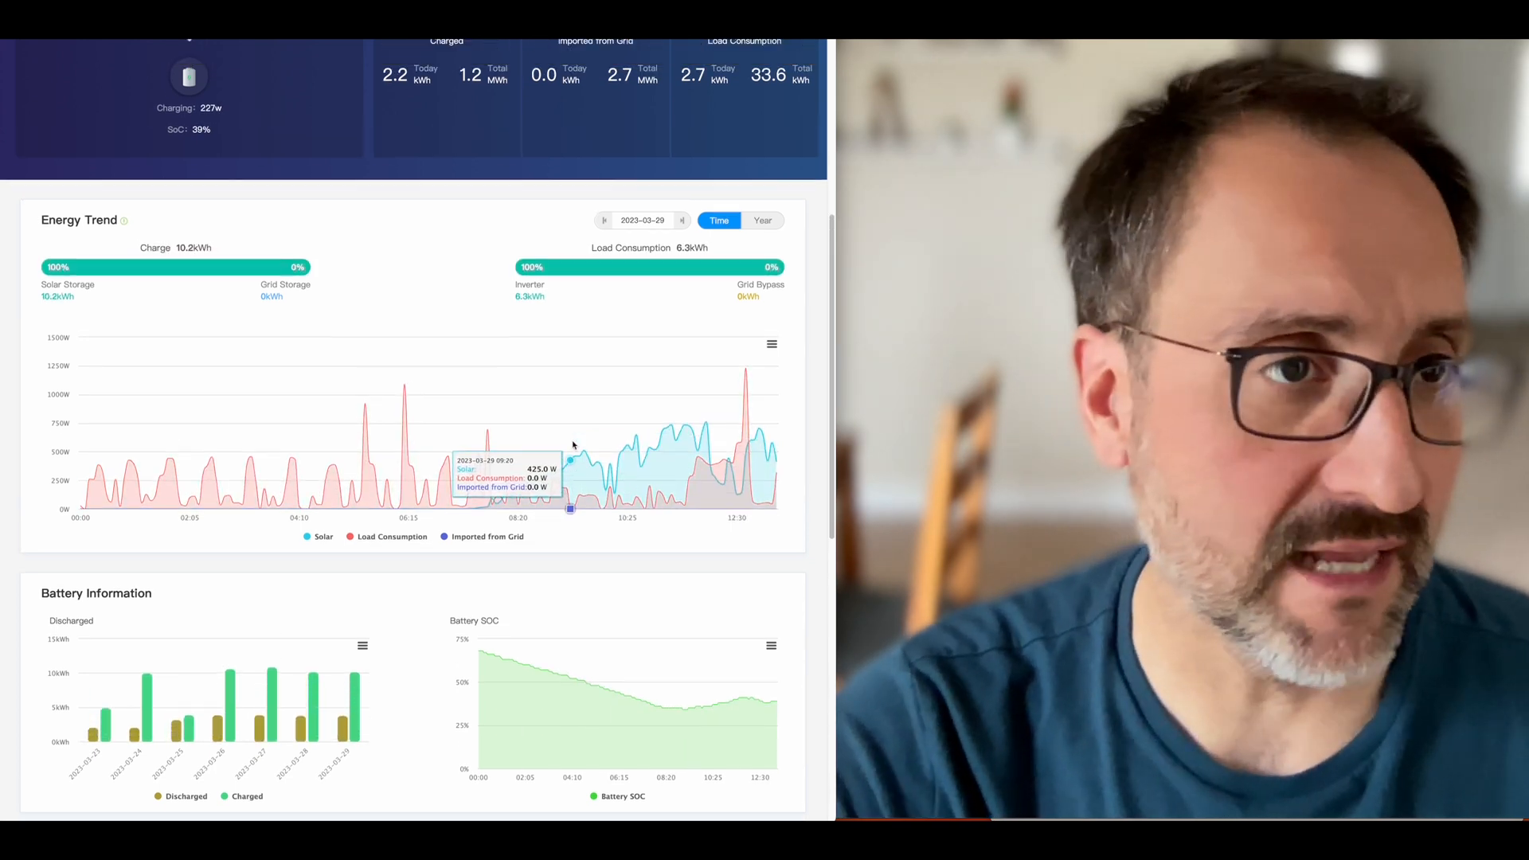
Select inverter YRE7BKW06N from the dashboard's inverter dropdown.
{"action": "scroll", "scroll_direction": "down", "scroll_amount": 3}
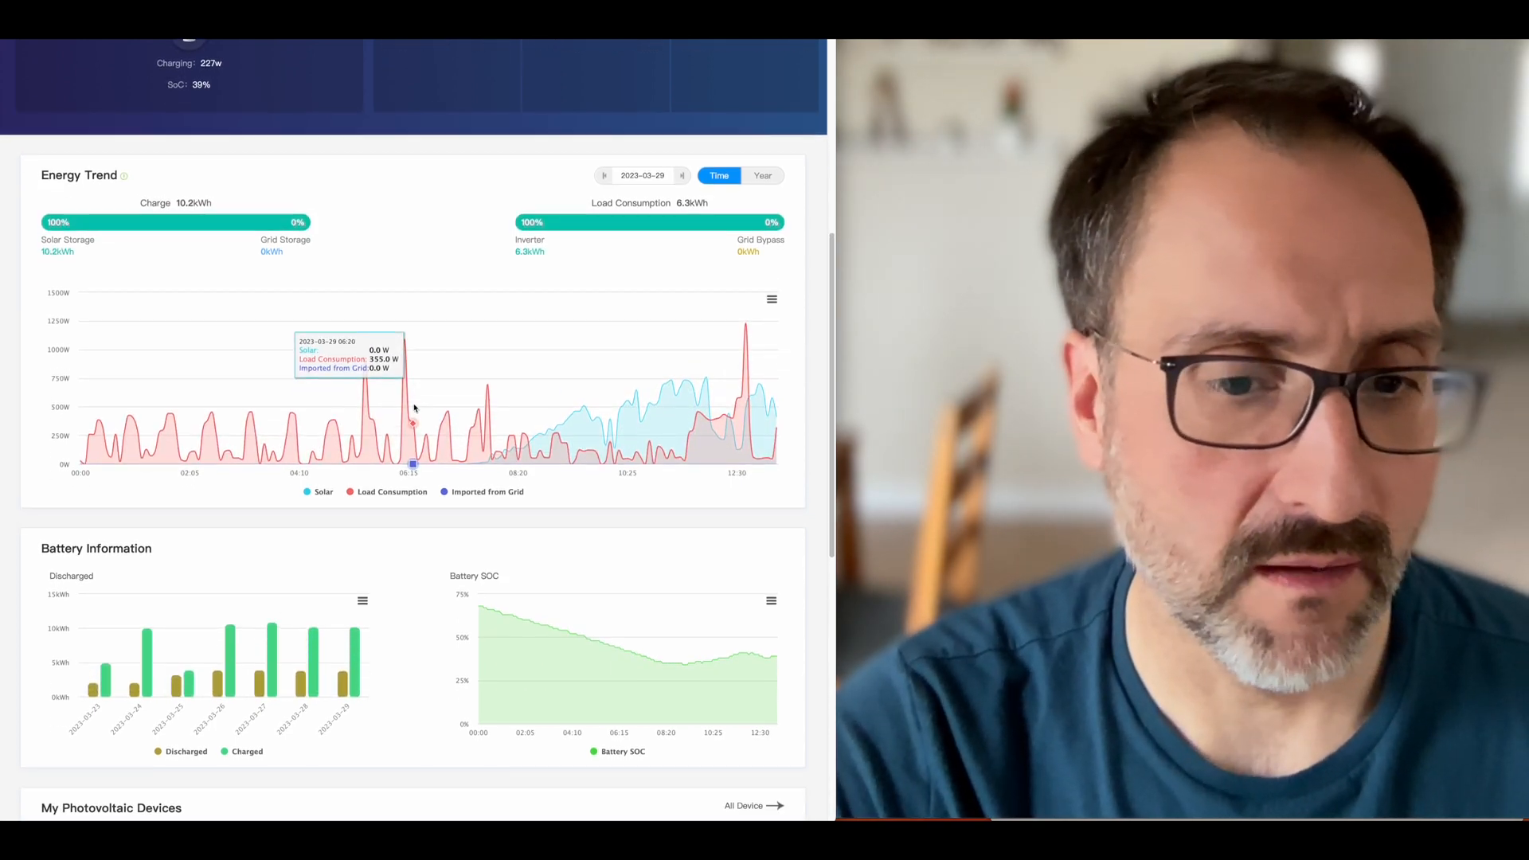
{"action": "mouse_move", "coordinate": [746, 664]}
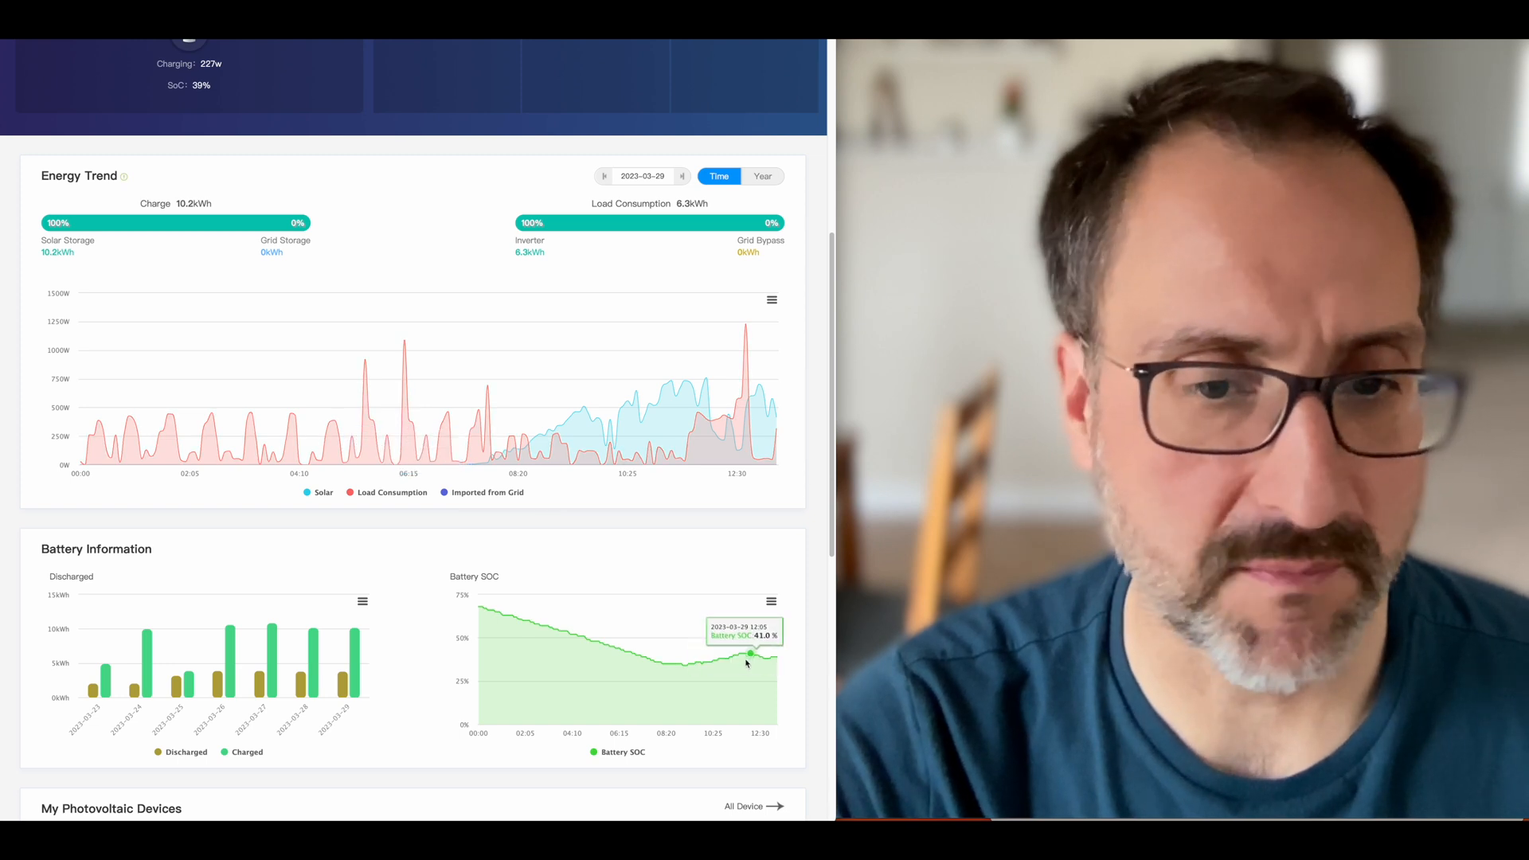
{"action": "mouse_move", "coordinate": [765, 664]}
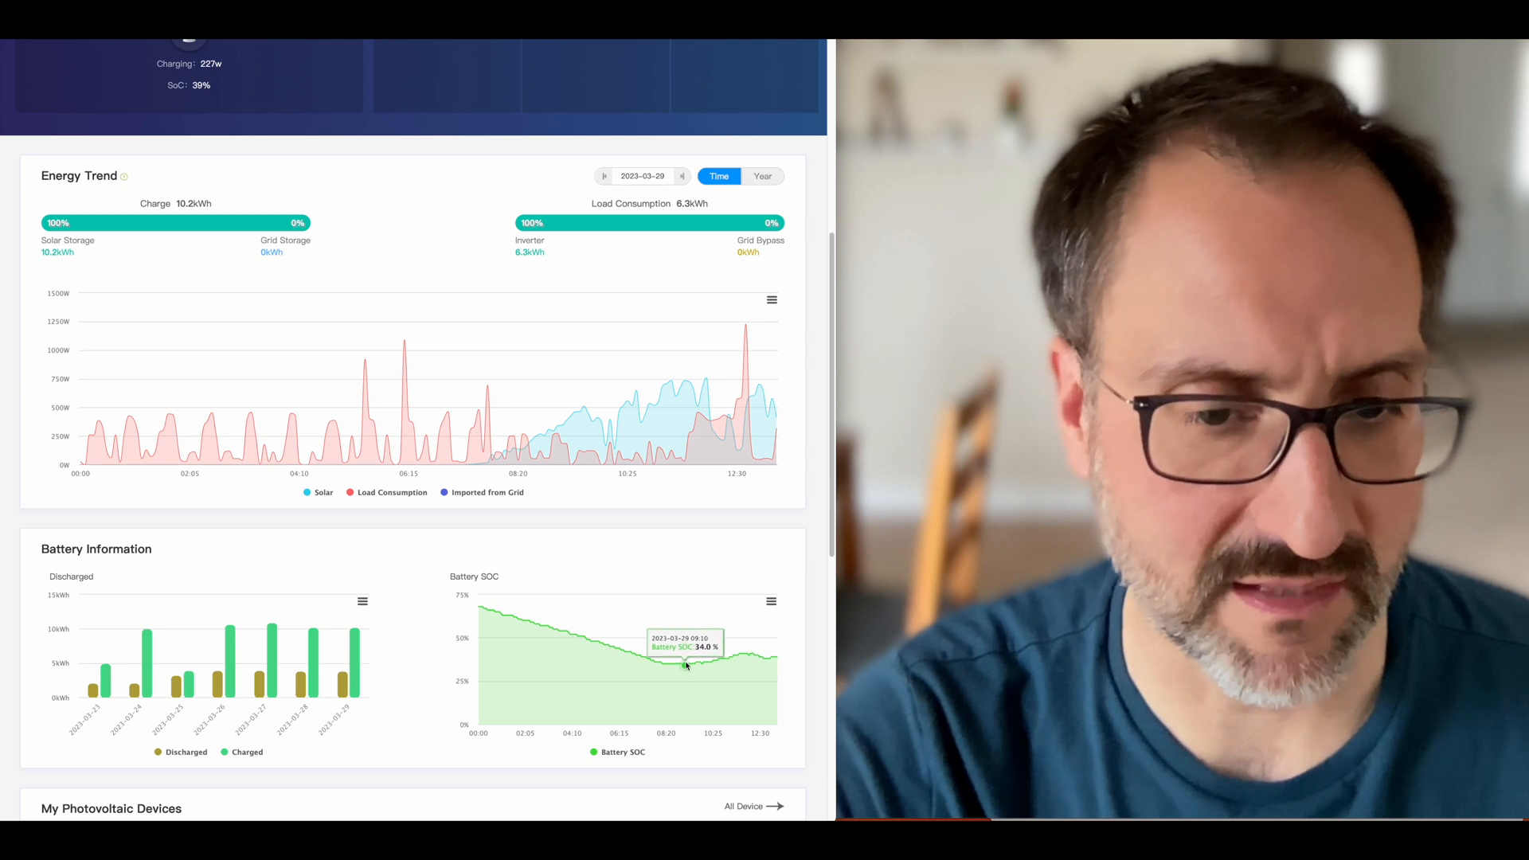
{"action": "scroll", "scroll_direction": "up", "scroll_amount": 3}
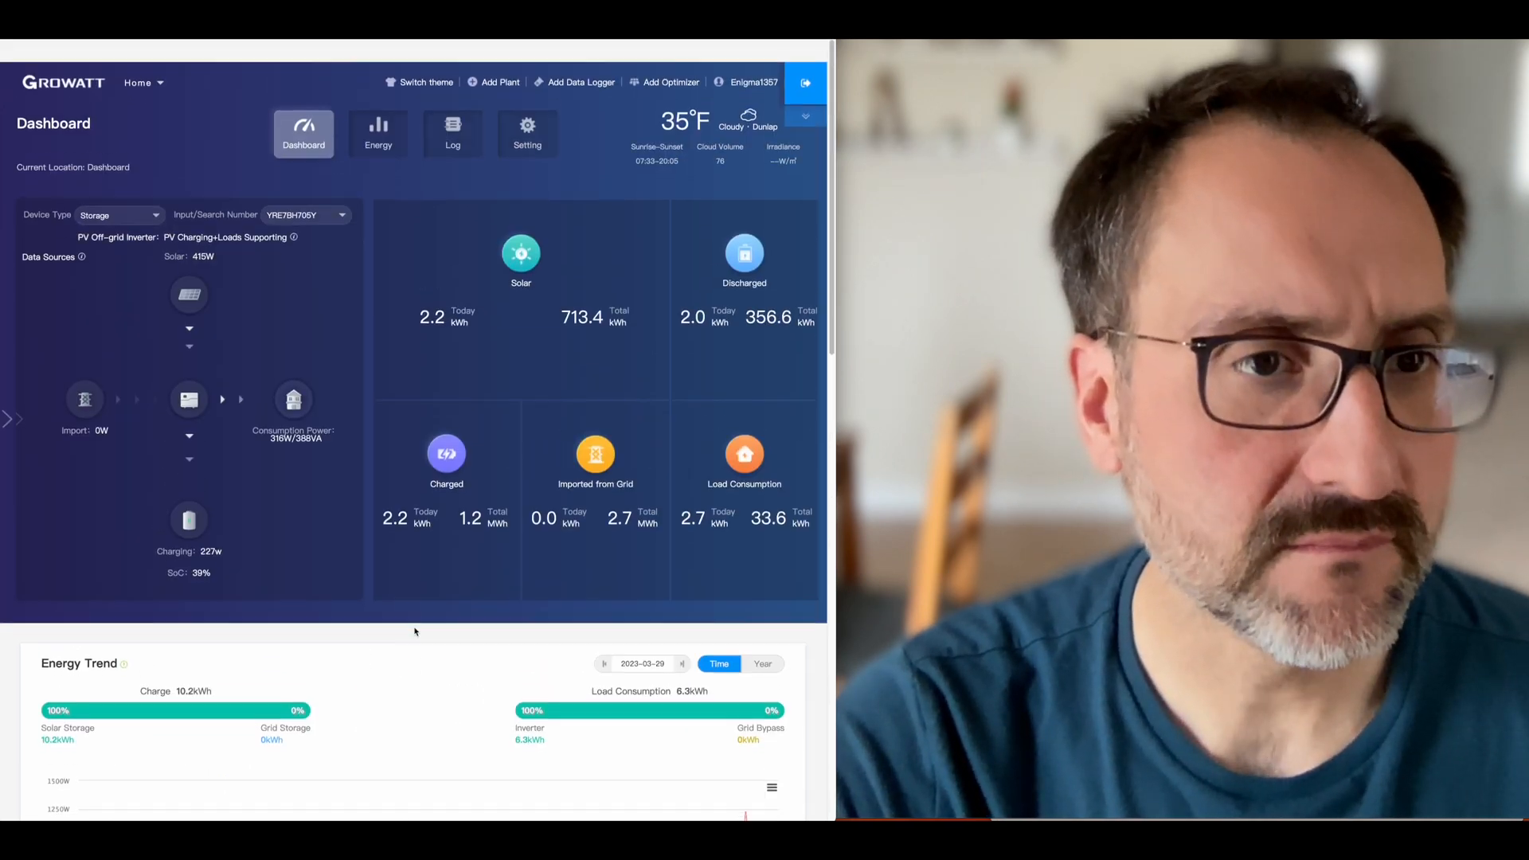
{"action": "left_click", "coordinate": [342, 214]}
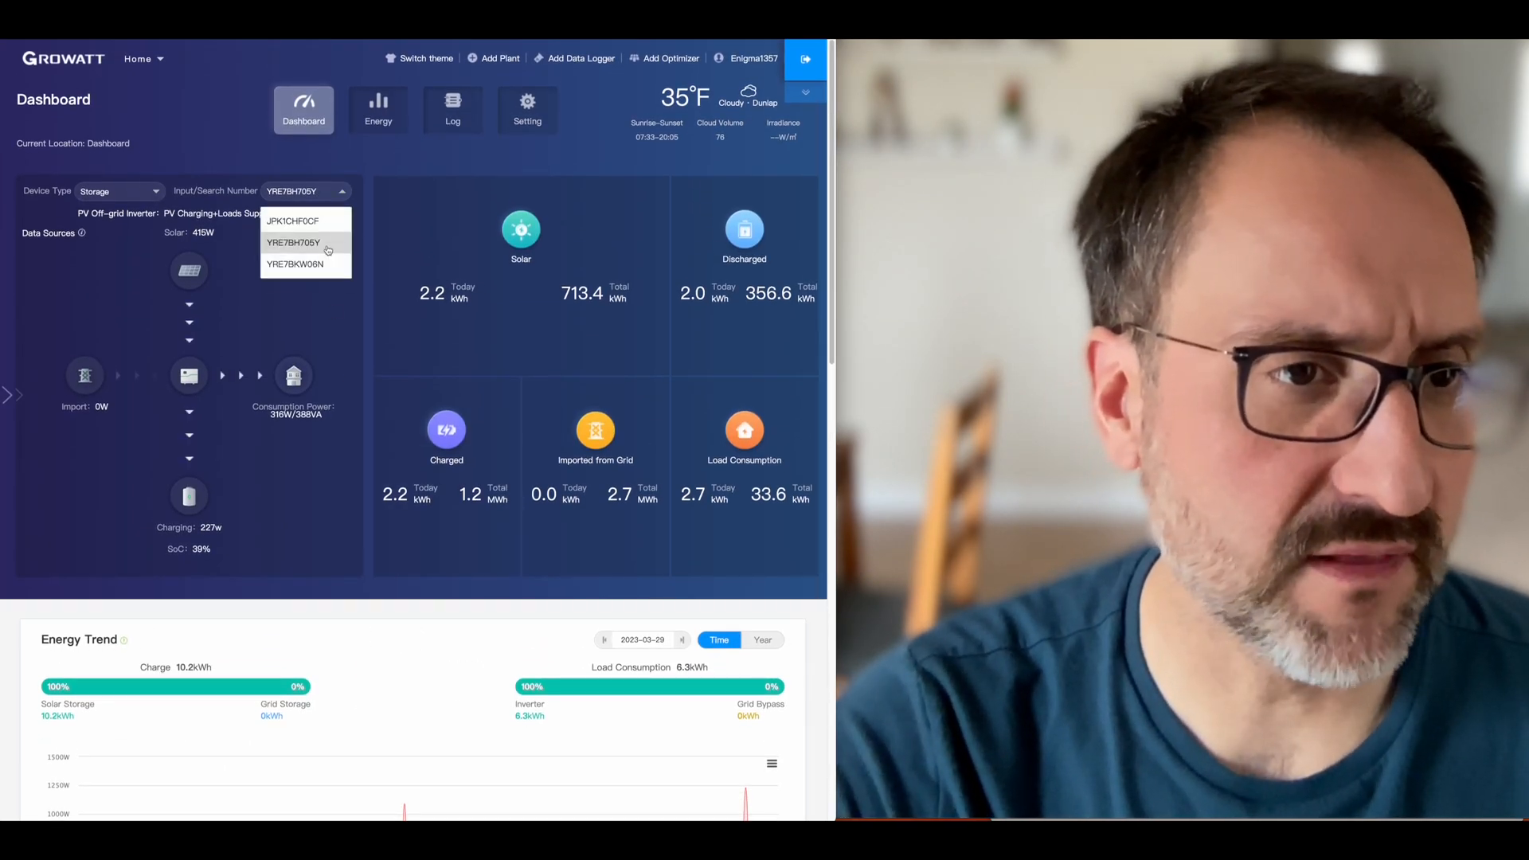
{"action": "left_click", "coordinate": [296, 264]}
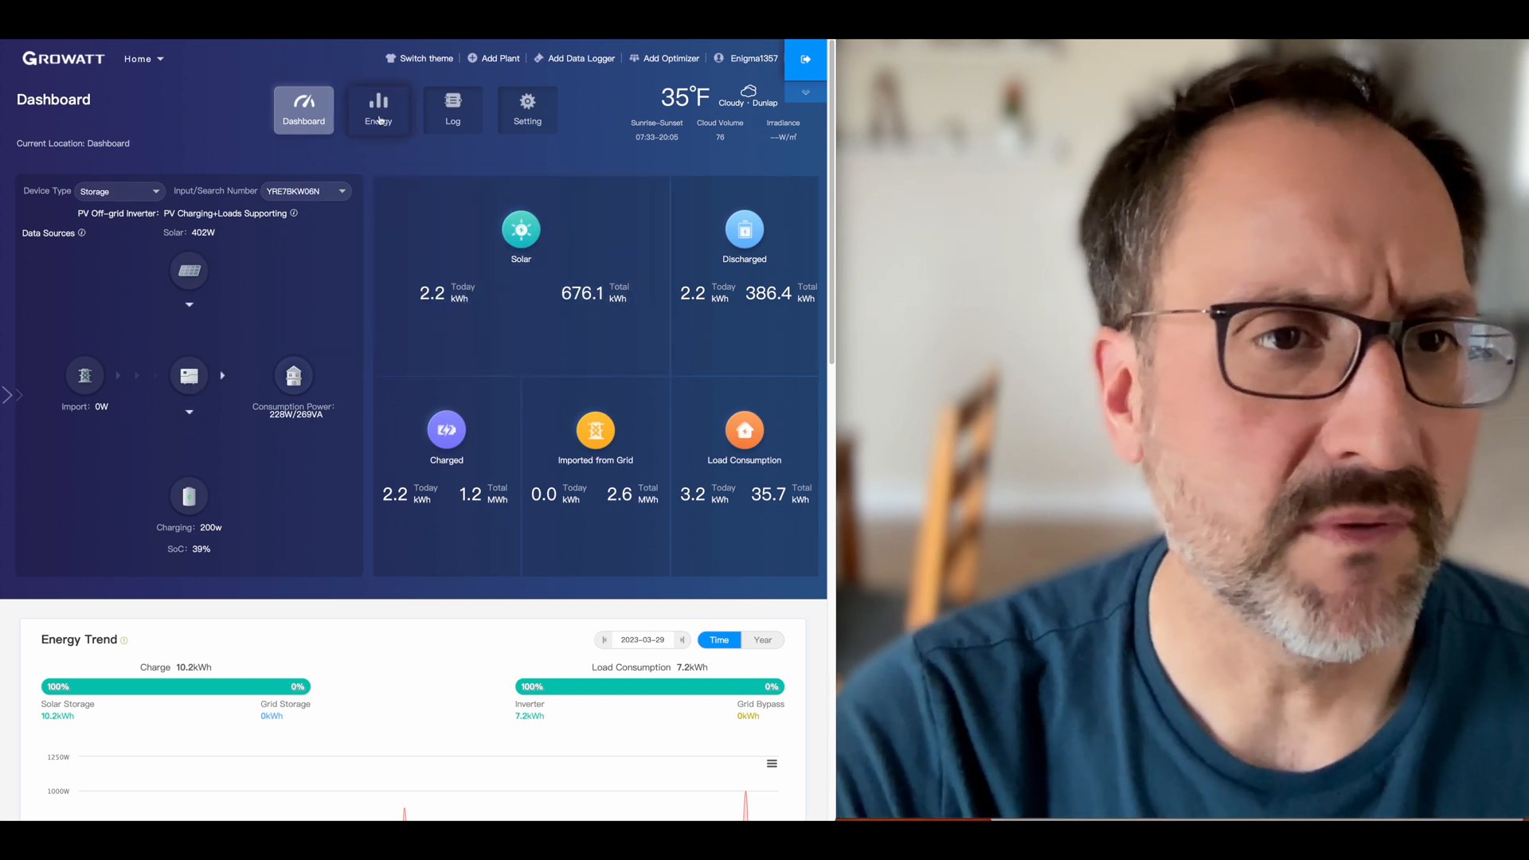
On the Energy page, plot PV1 power for all three storage inverters together.
{"action": "left_click", "coordinate": [378, 109]}
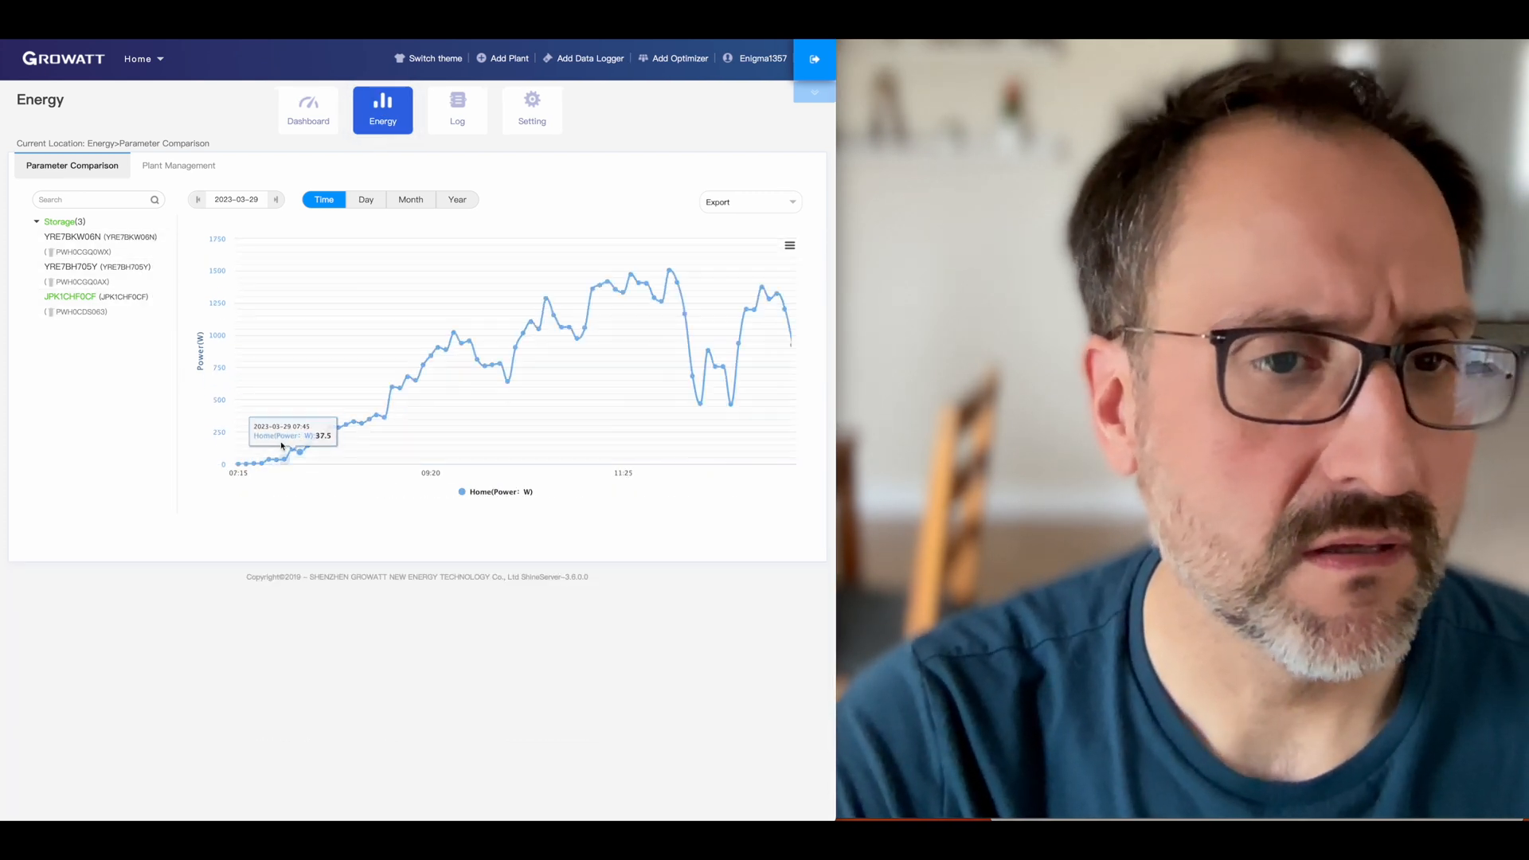
{"action": "mouse_move", "coordinate": [575, 297]}
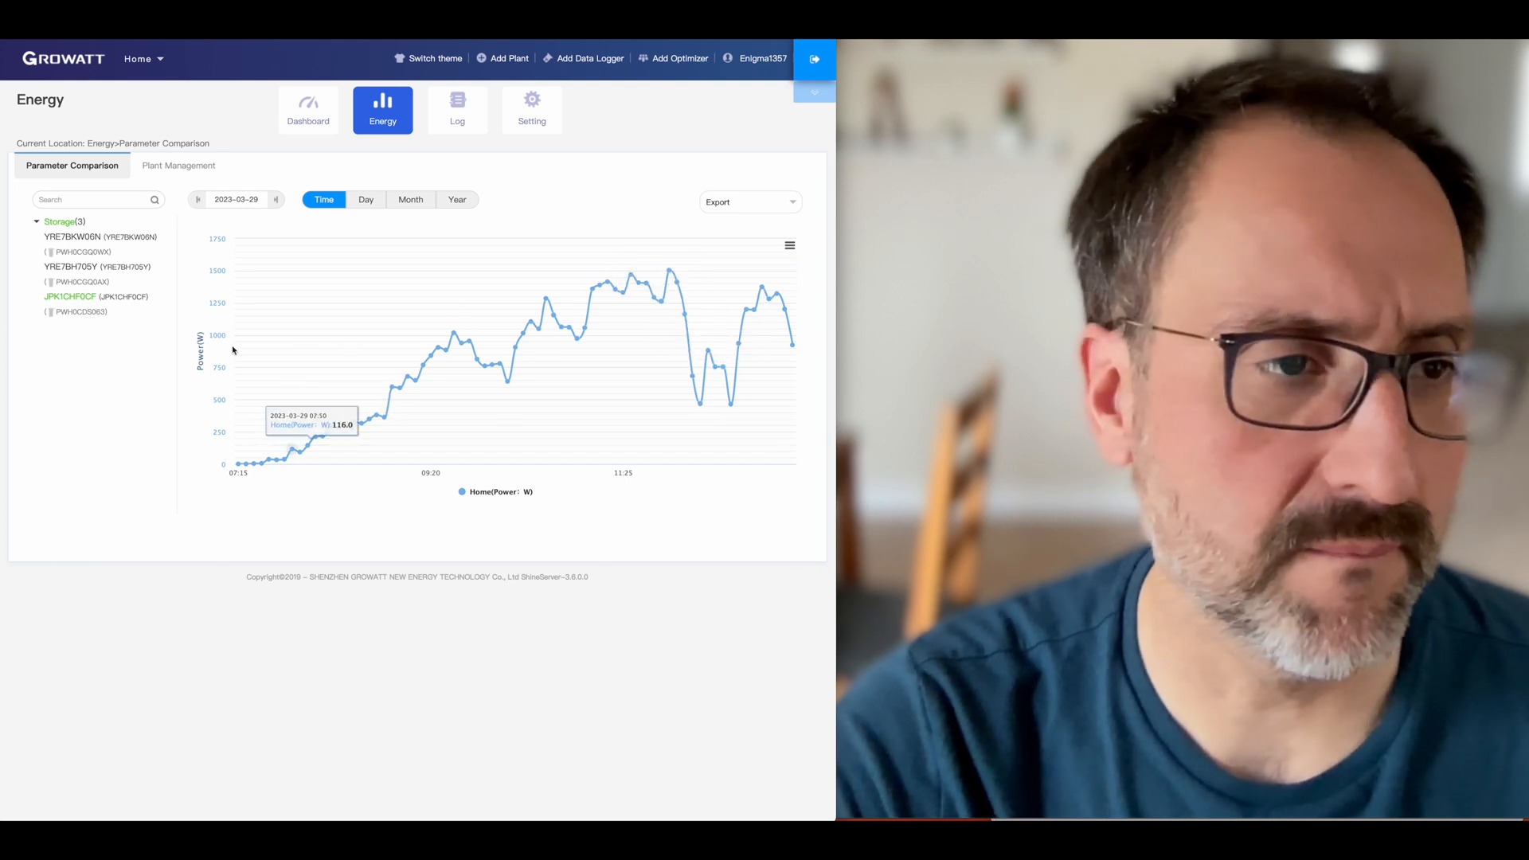
{"action": "left_click", "coordinate": [96, 266]}
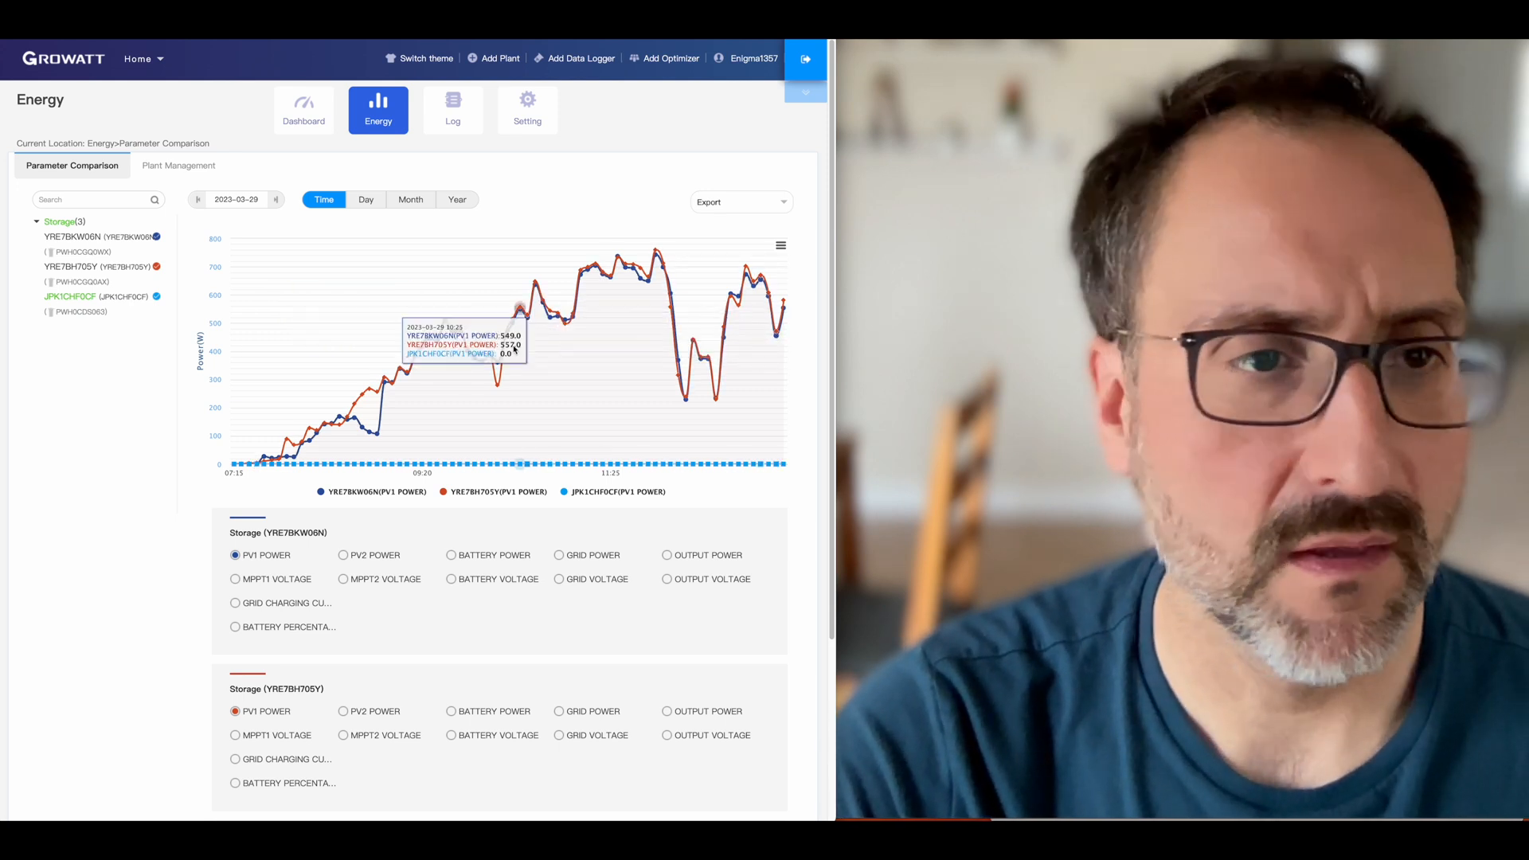
{"action": "left_click", "coordinate": [196, 200]}
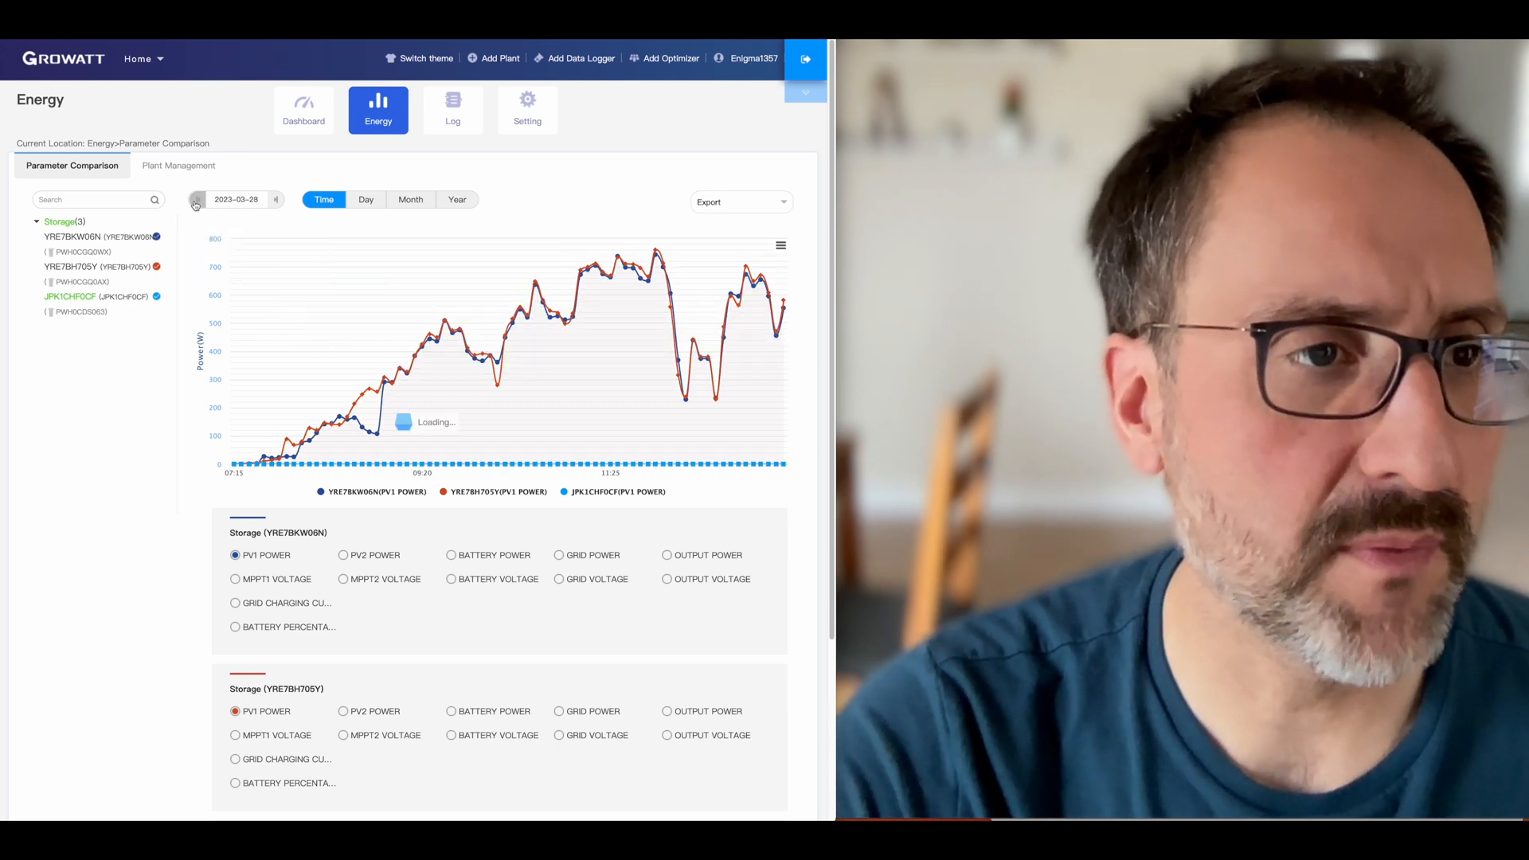
{"action": "left_click", "coordinate": [195, 199]}
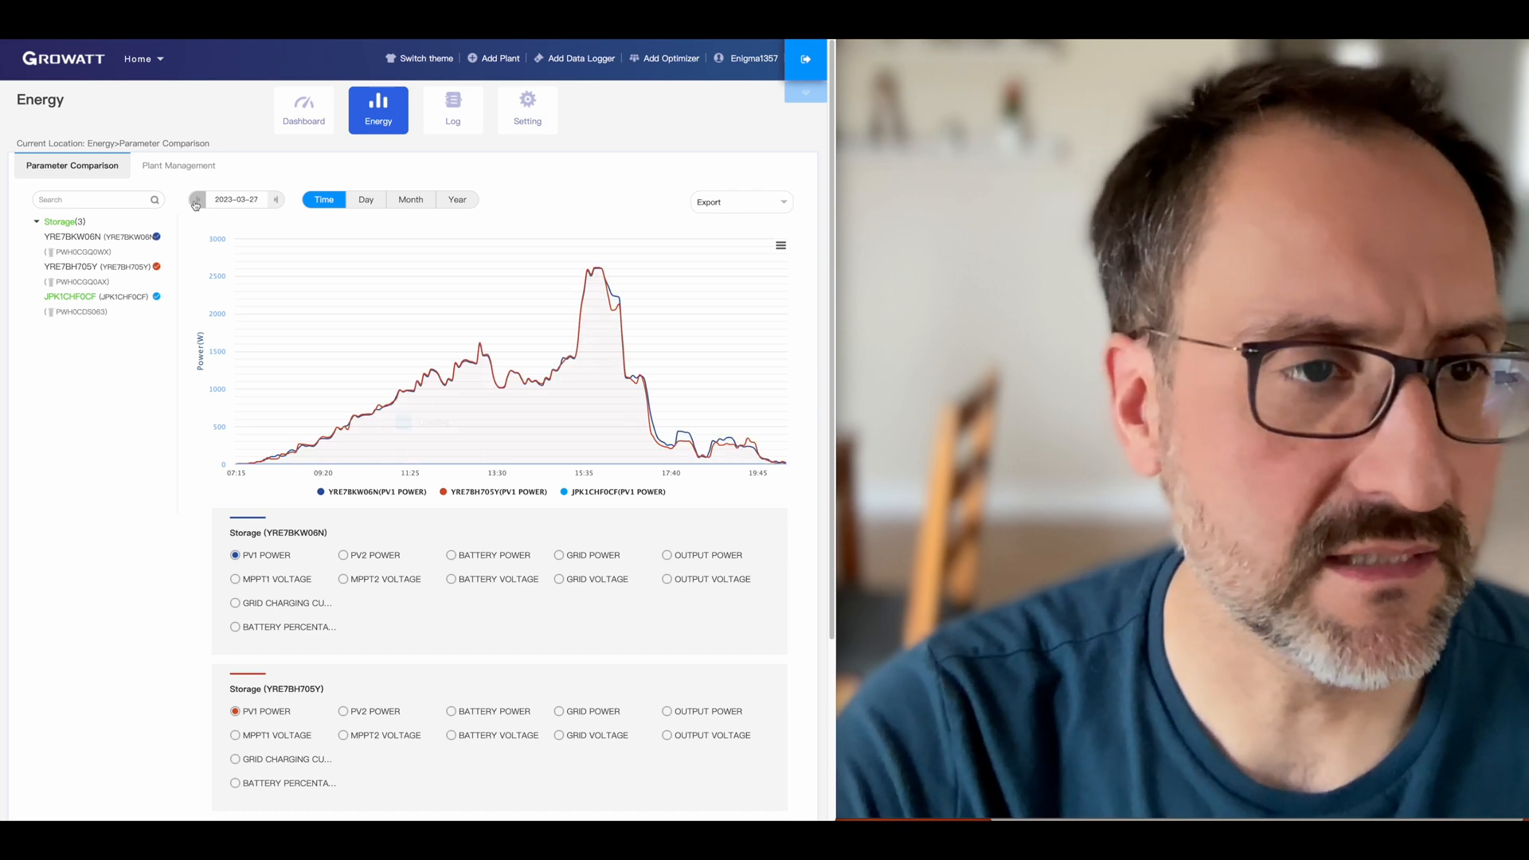
{"action": "left_click", "coordinate": [196, 200]}
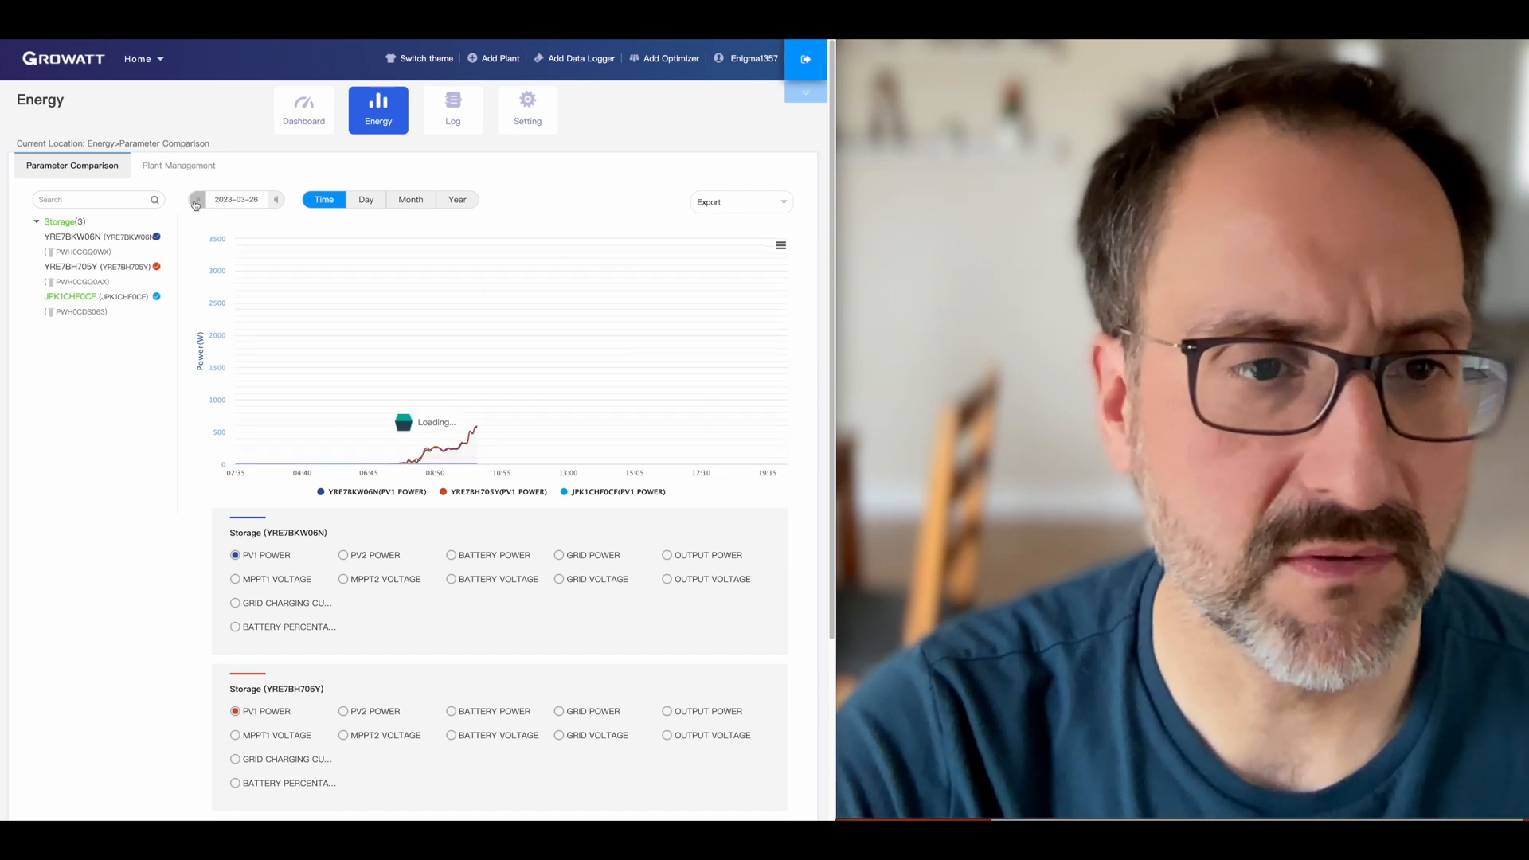
{"action": "left_click", "coordinate": [195, 200]}
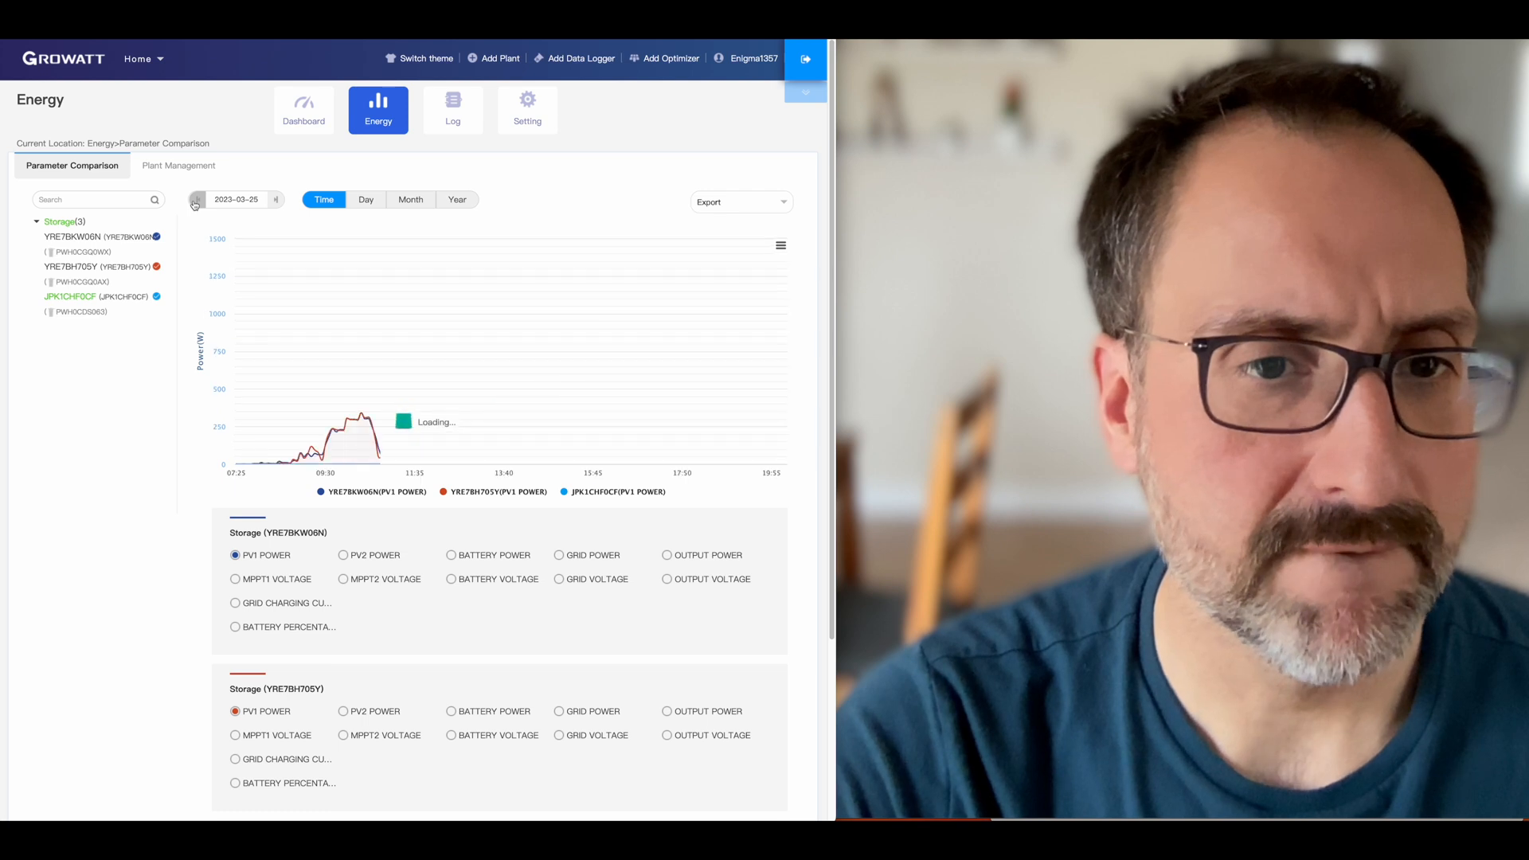
{"action": "left_click", "coordinate": [276, 200]}
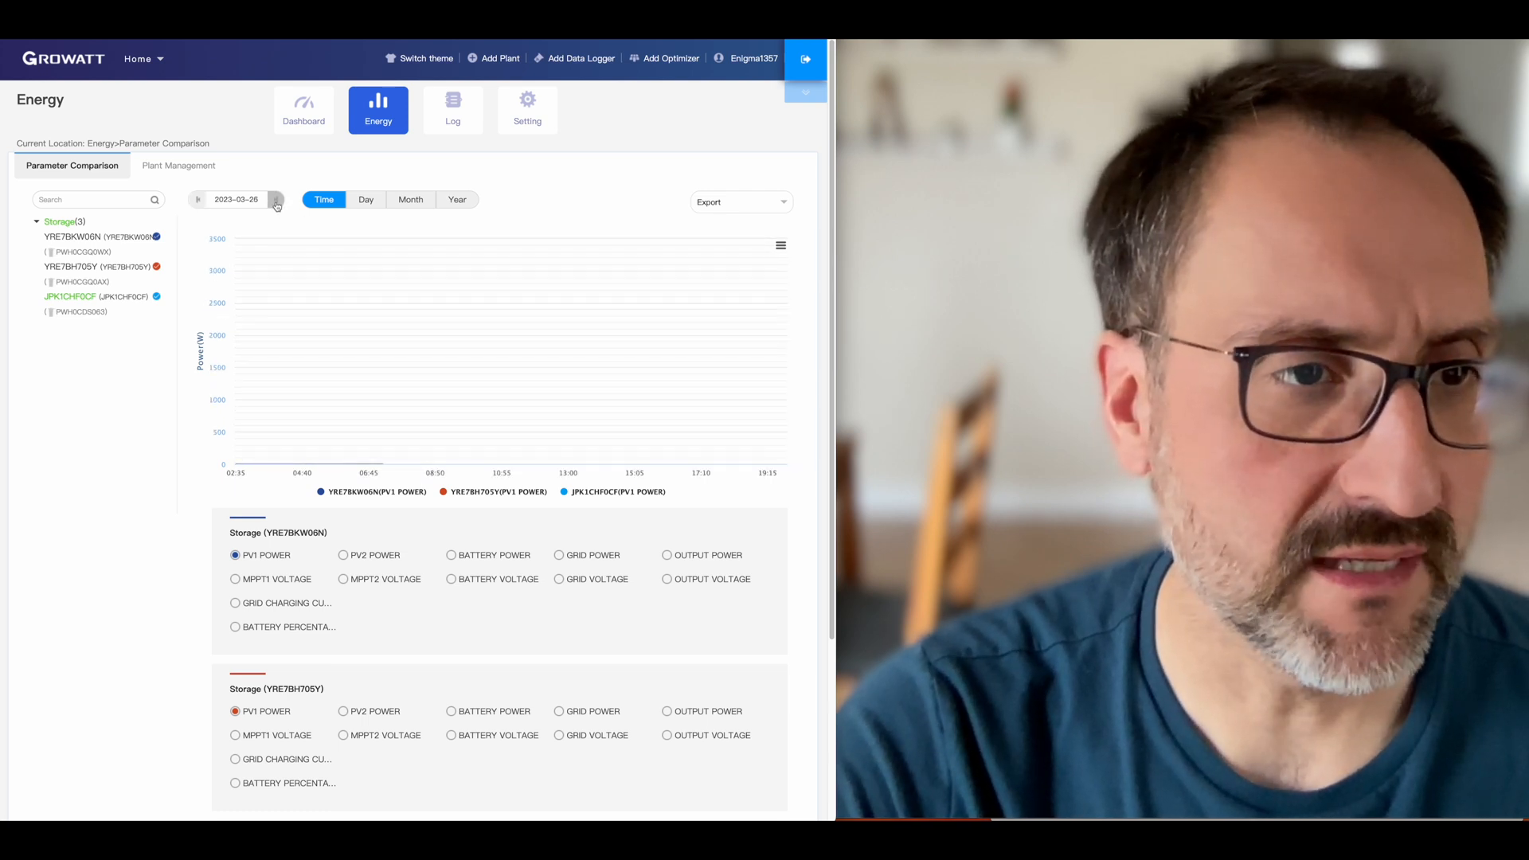
{"action": "left_click", "coordinate": [278, 200]}
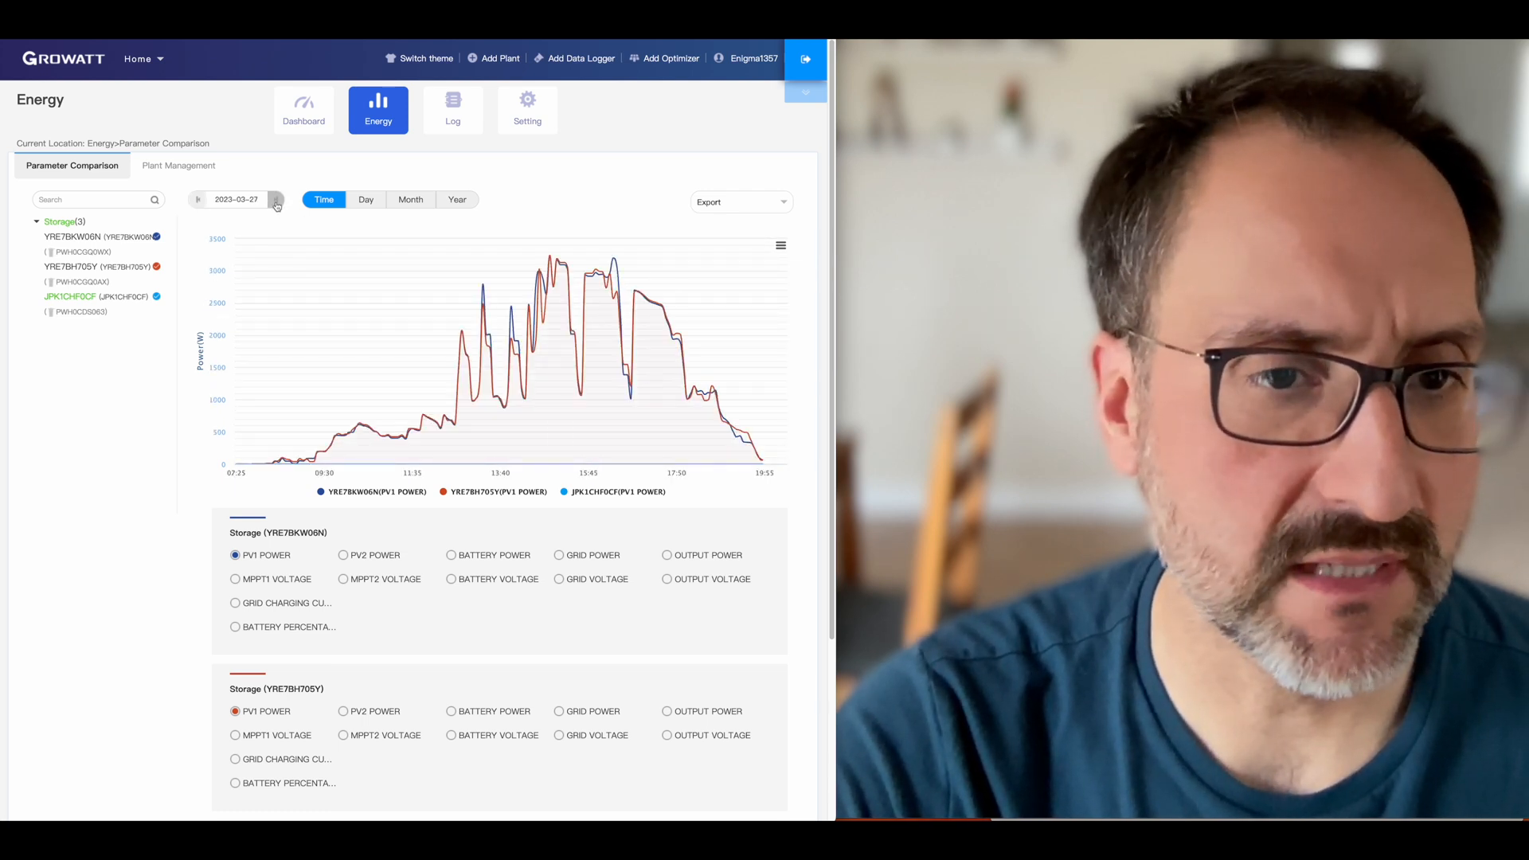
{"action": "left_click", "coordinate": [277, 203]}
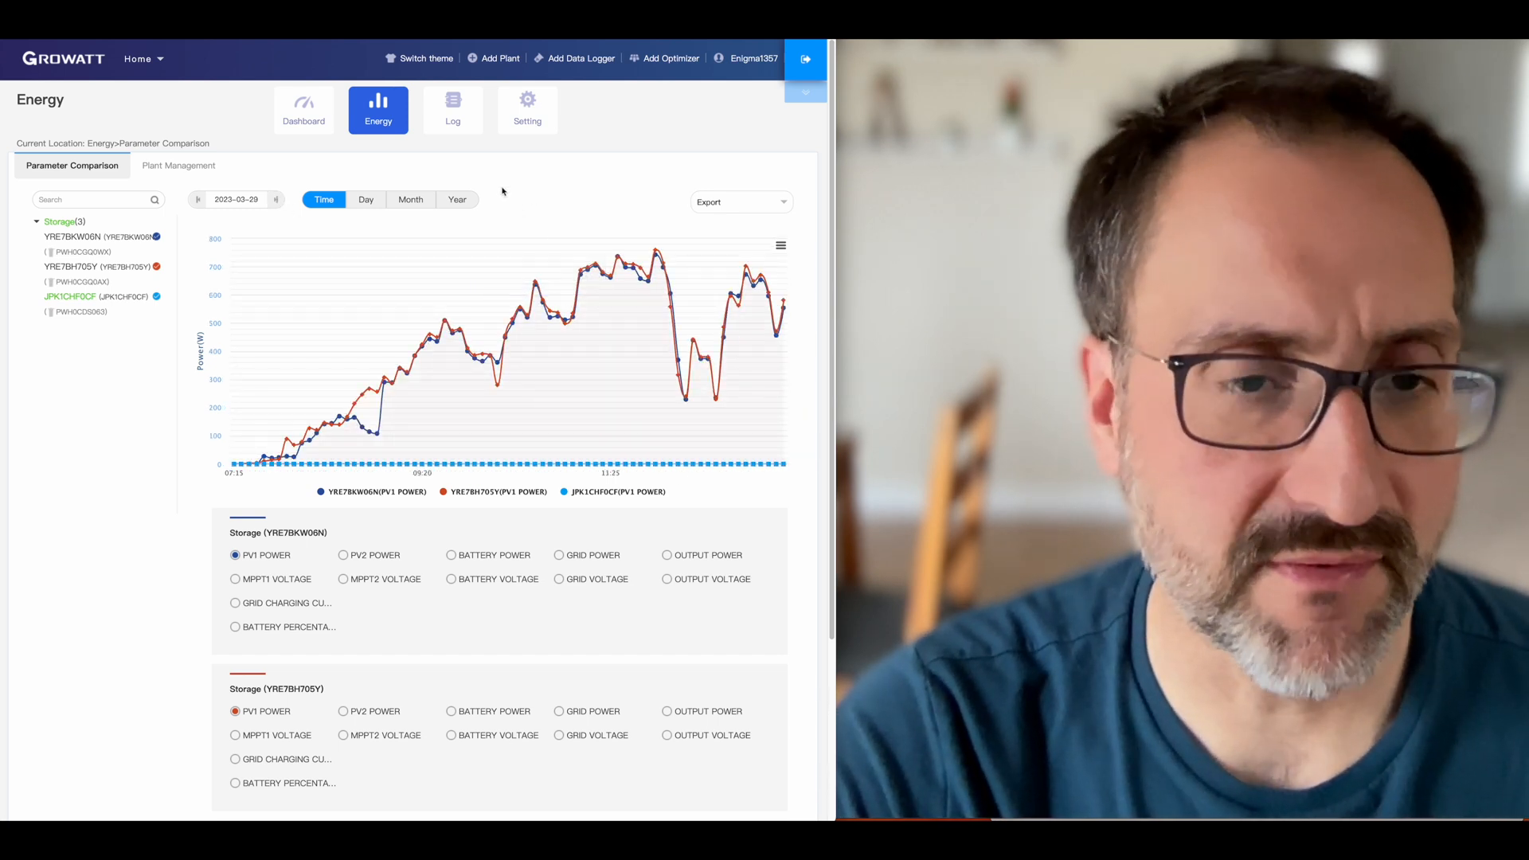
{"action": "mouse_move", "coordinate": [497, 210]}
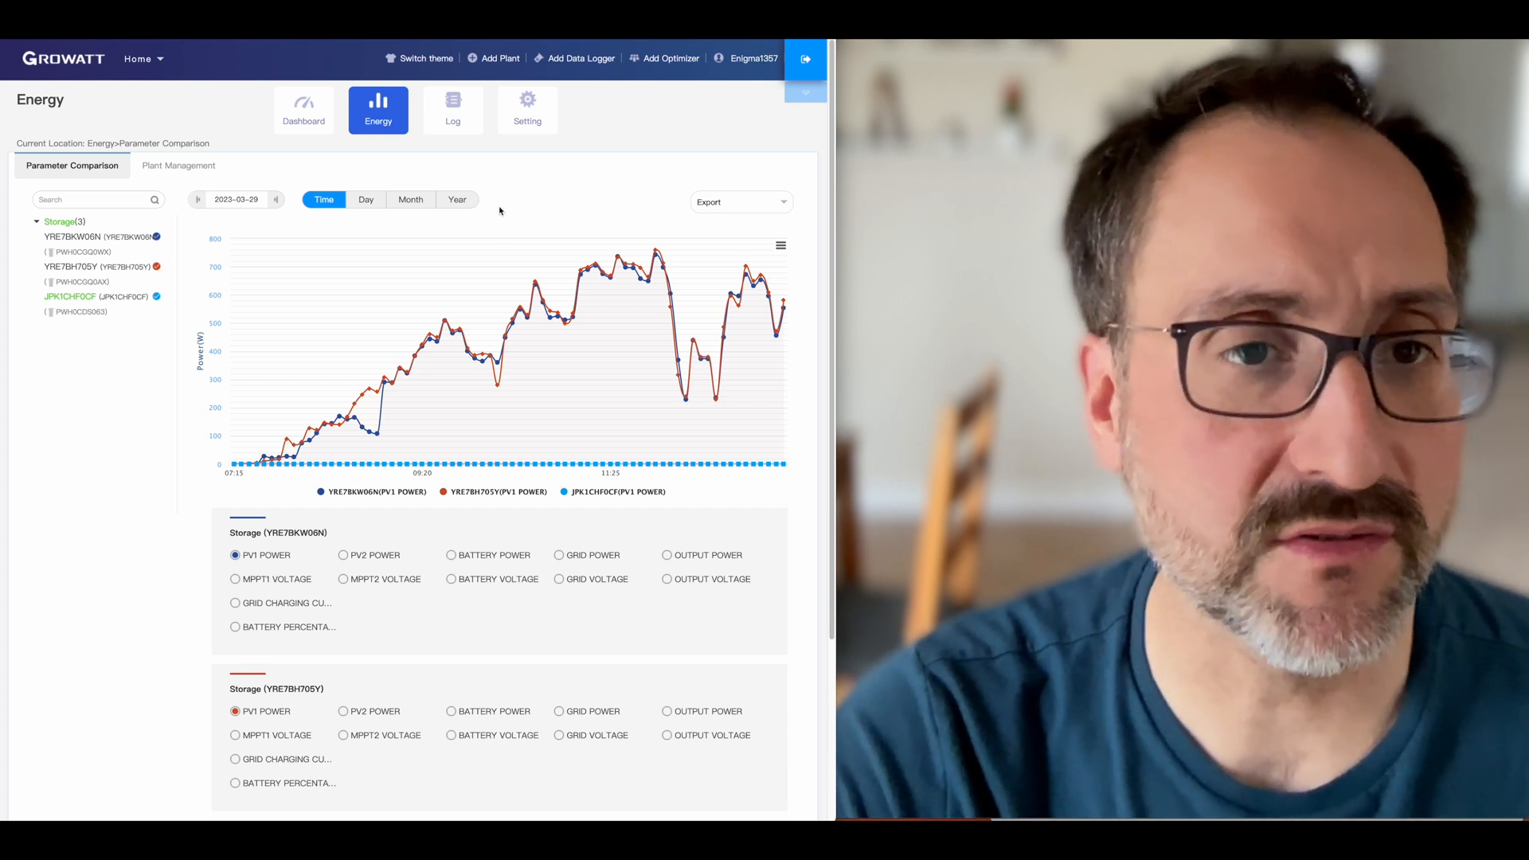
View 2023 monthly generation bars, revert to today's curve, and return to Dashboard.
{"action": "left_click", "coordinate": [411, 200]}
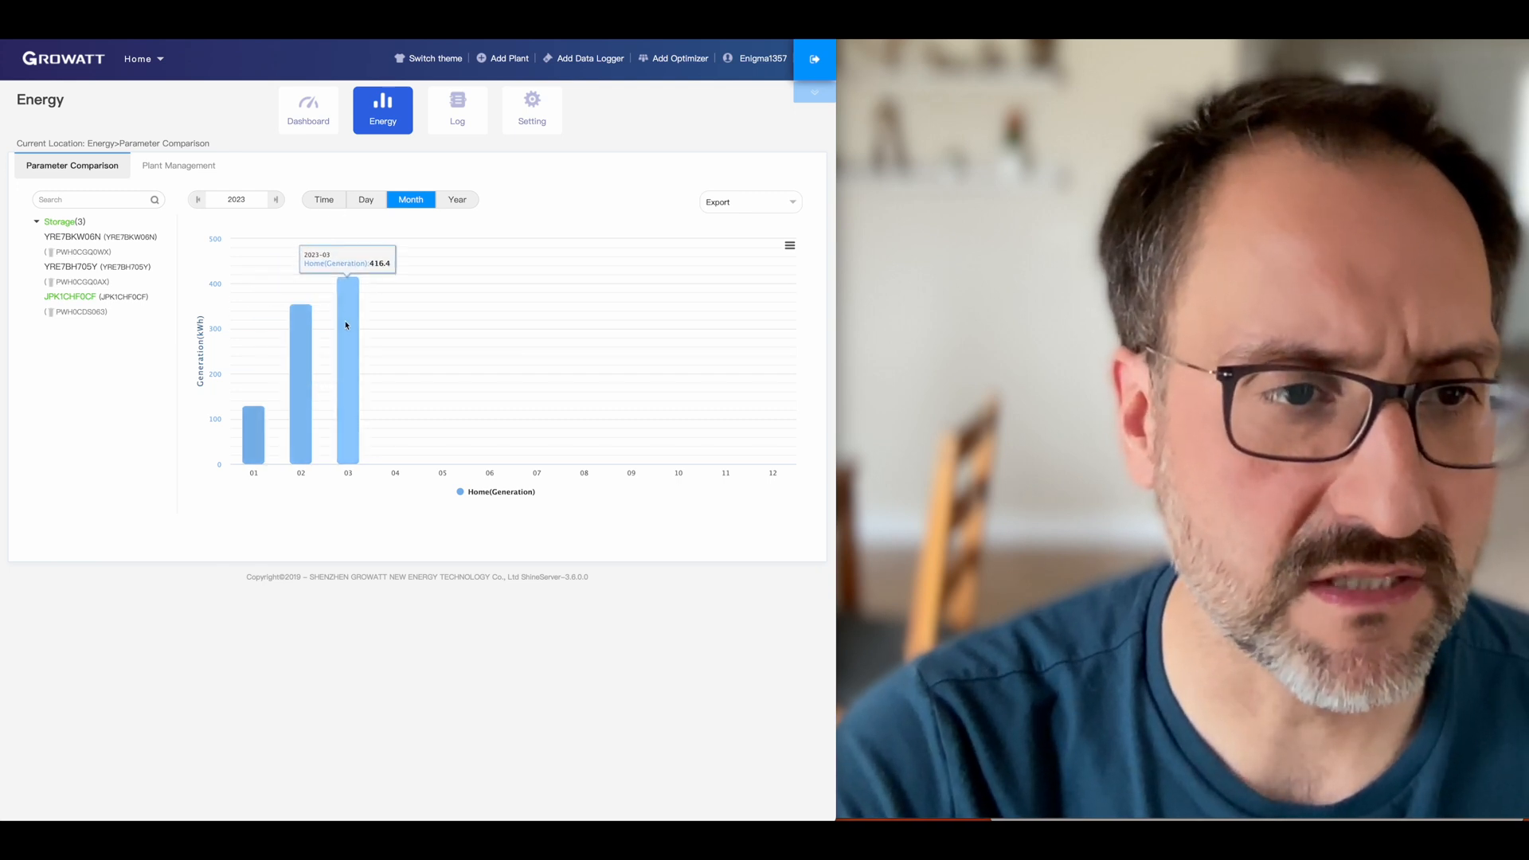
{"action": "mouse_move", "coordinate": [348, 373]}
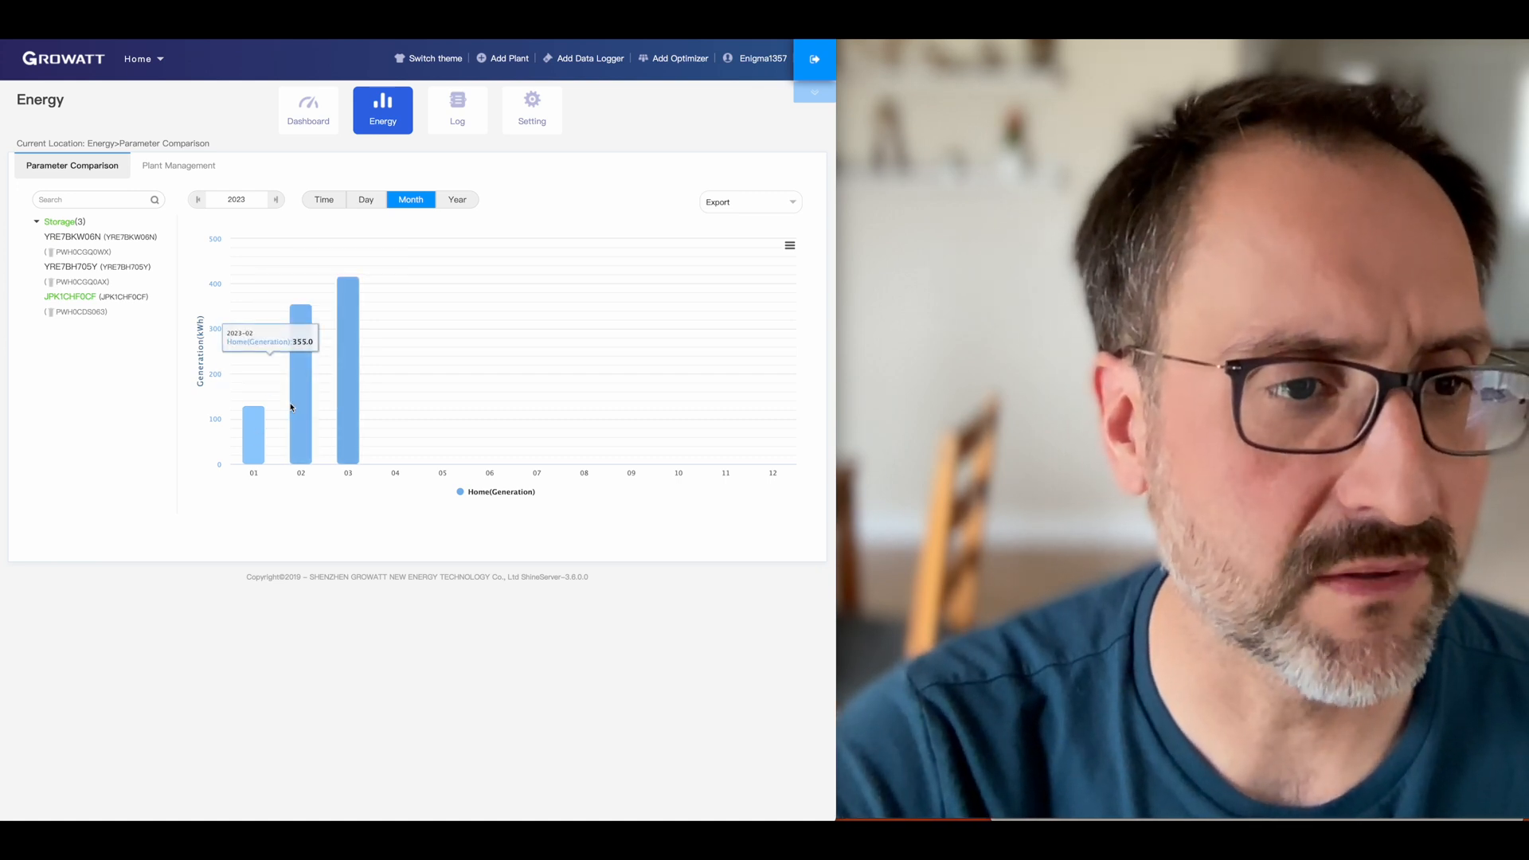
{"action": "left_click", "coordinate": [323, 200]}
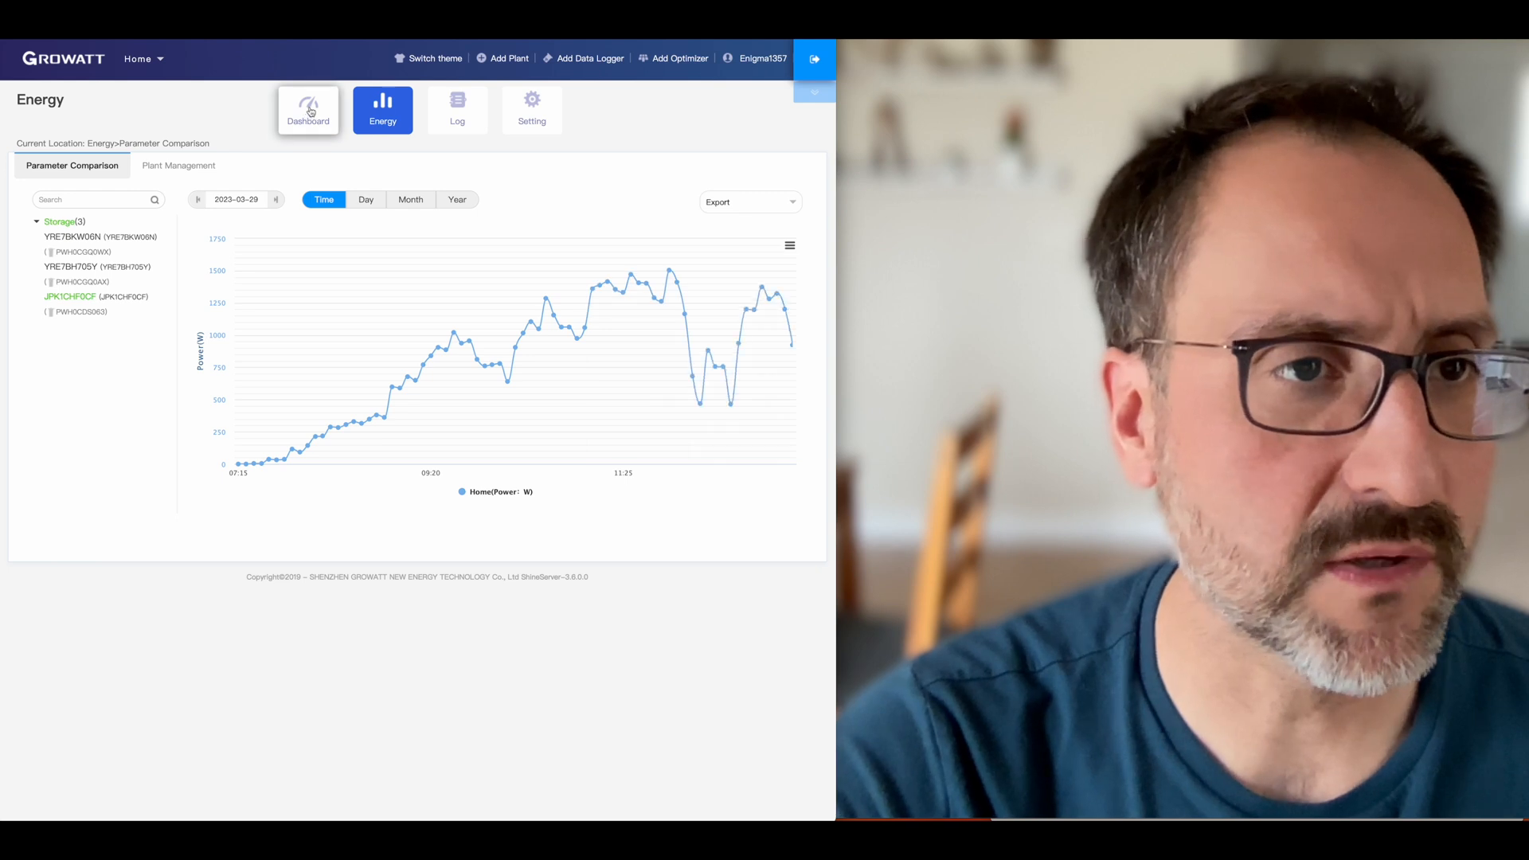
{"action": "left_click", "coordinate": [308, 108]}
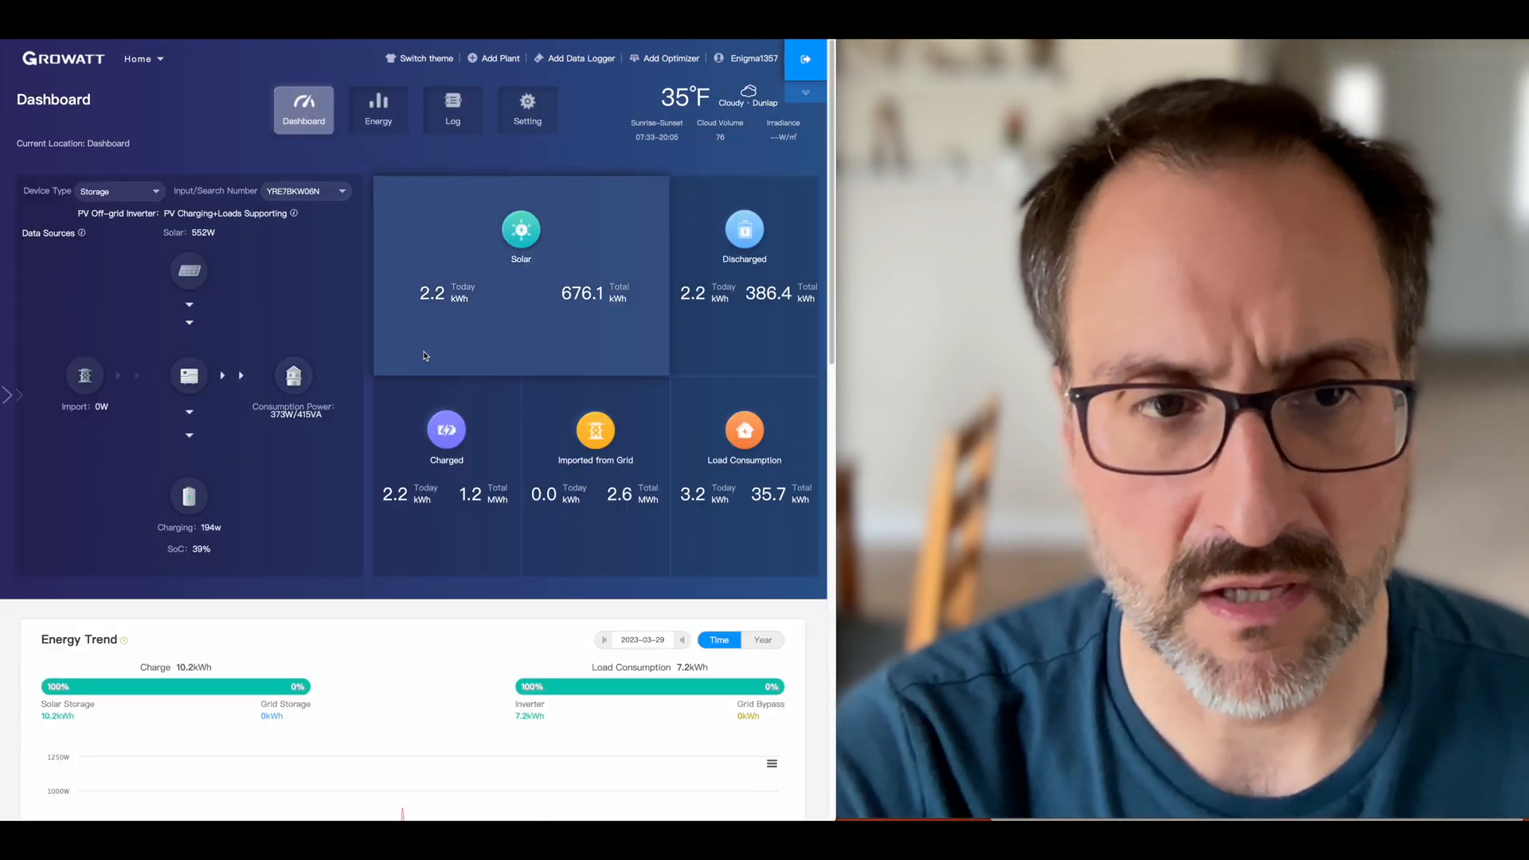